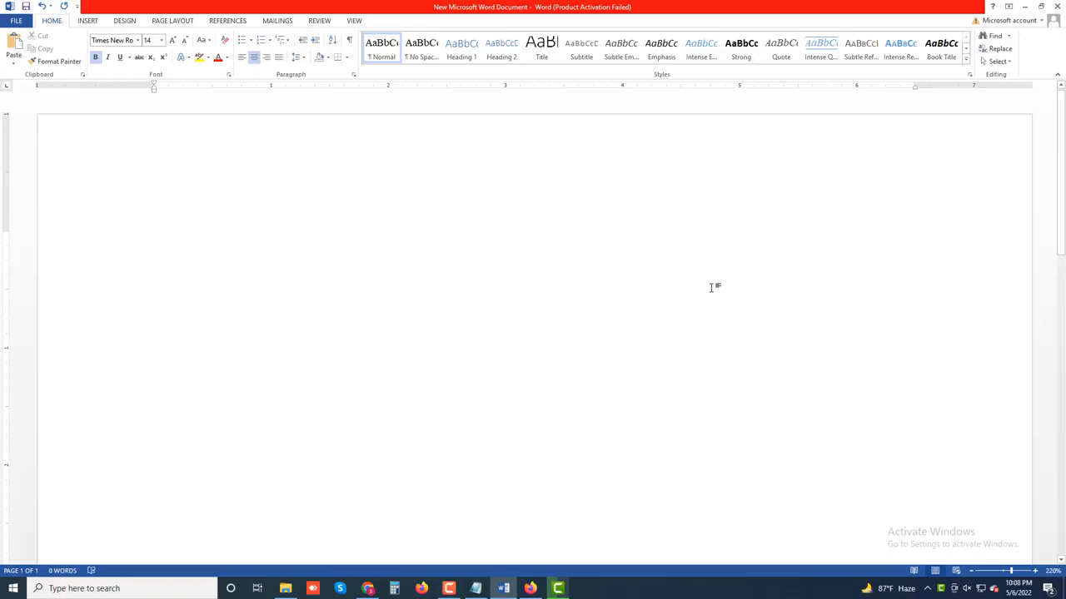
Type the bold, centered title 'Create Photo Books in Google Photos' on the empty page.
{"action": "left_click", "coordinate": [536, 244]}
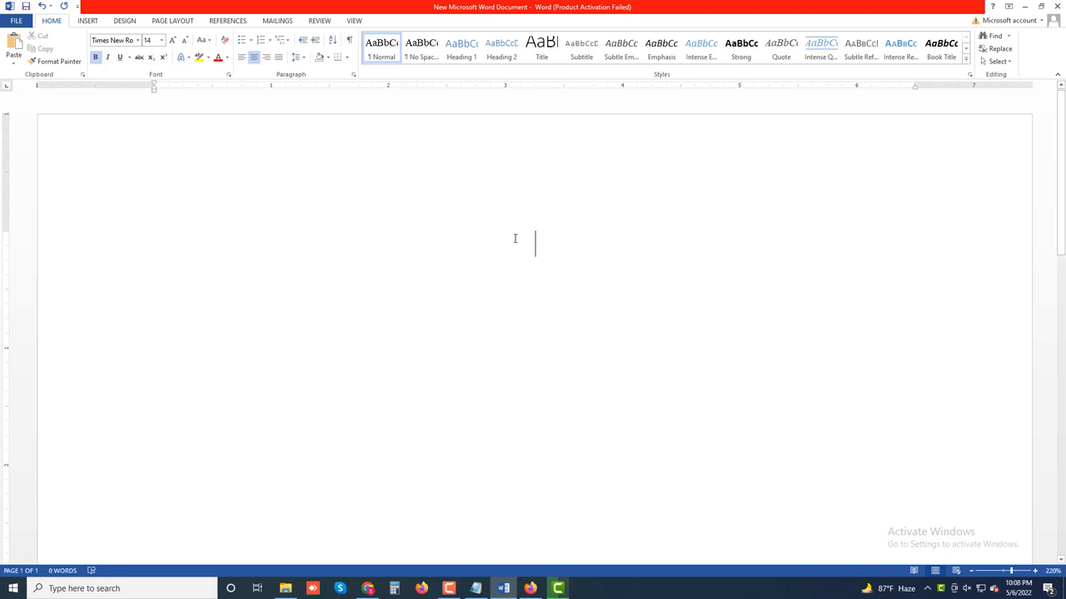
{"action": "type", "text": "Cr"}
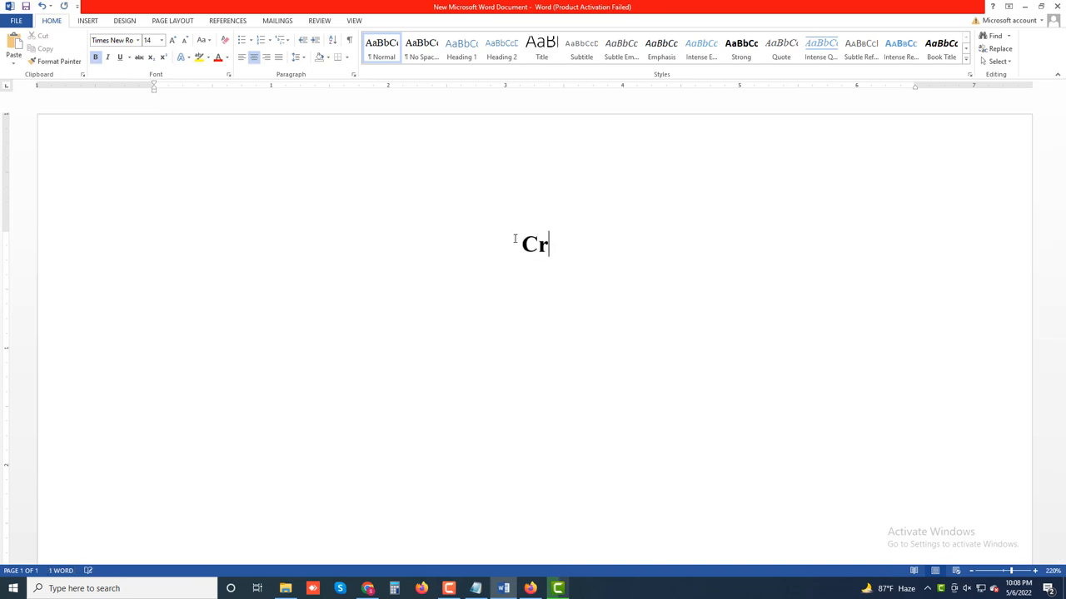
{"action": "type", "text": "aet"}
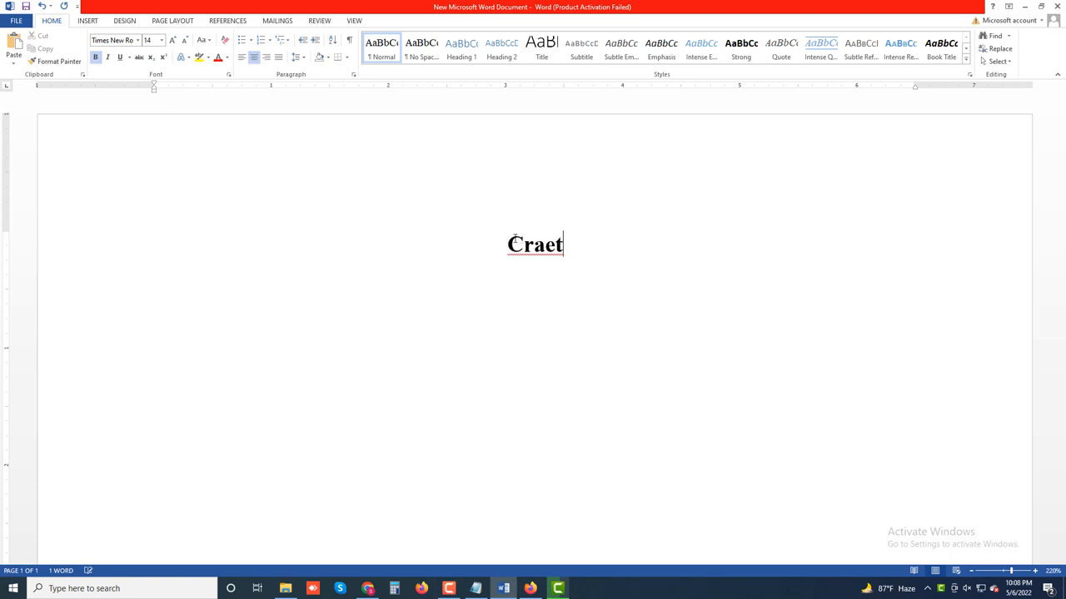
{"action": "type", "text": "Create Photo B"}
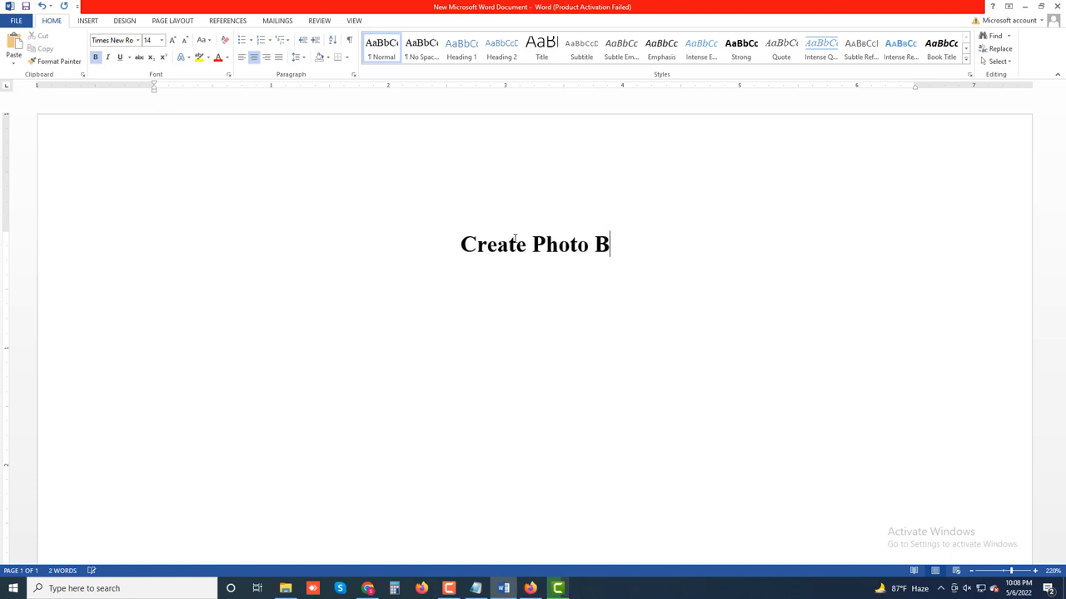
{"action": "type", "text": "ooks"}
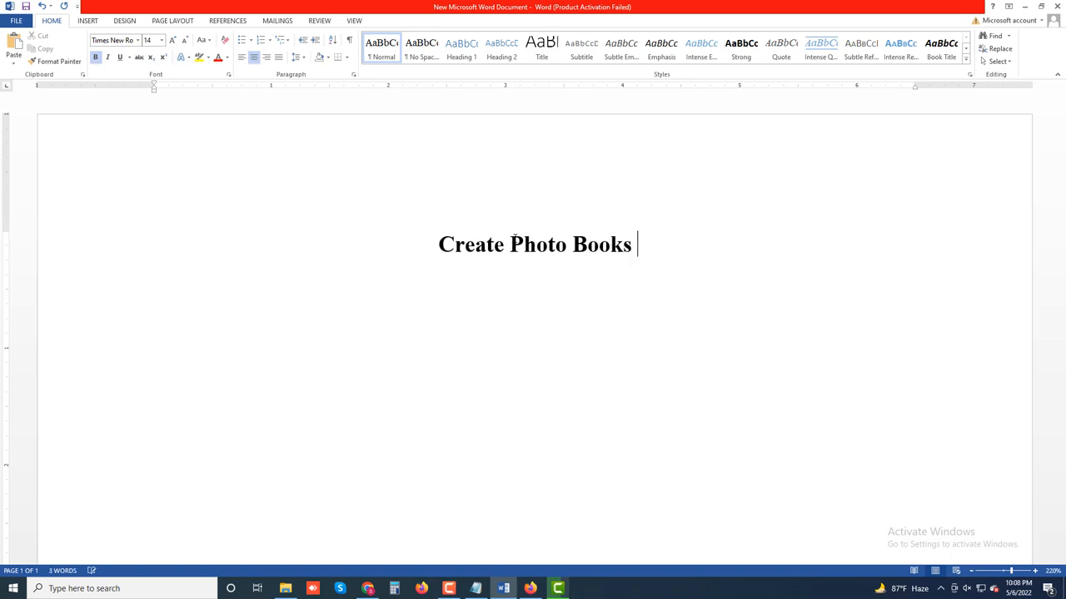
{"action": "type", "text": "in Goo"}
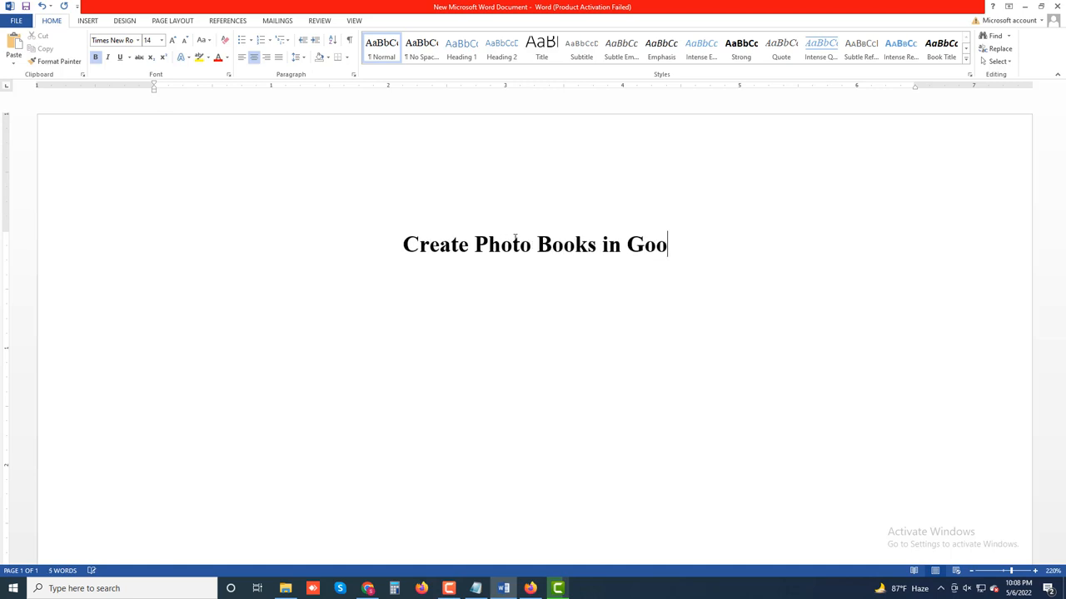
{"action": "type", "text": "gle"}
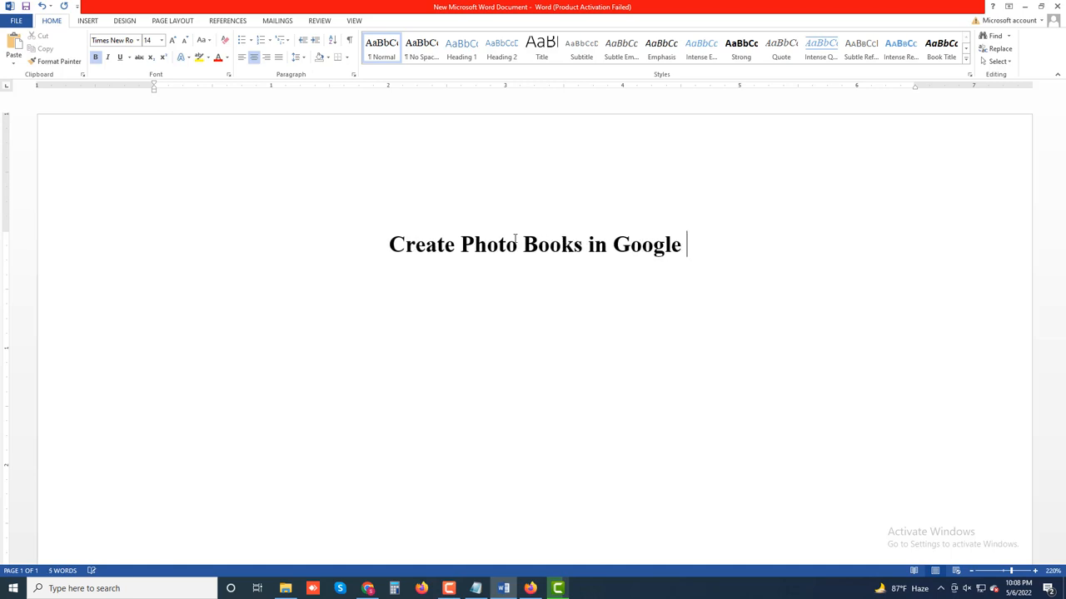
{"action": "type", "text": "Photos"}
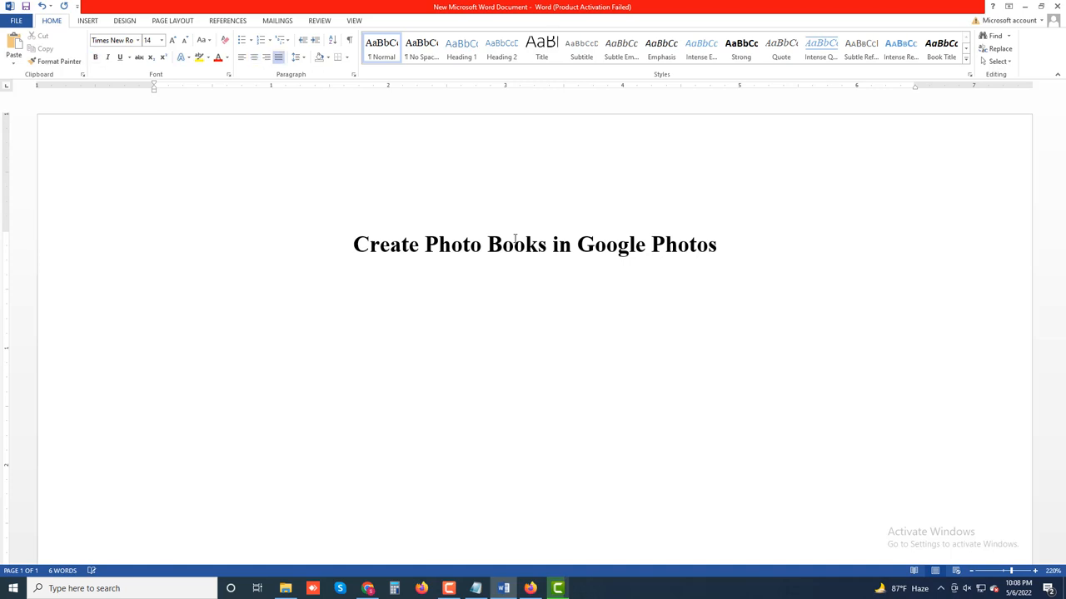
Type 'While digital photos are great, it's also nice to have something physical you can hold.'.
{"action": "type", "text": "Wh"}
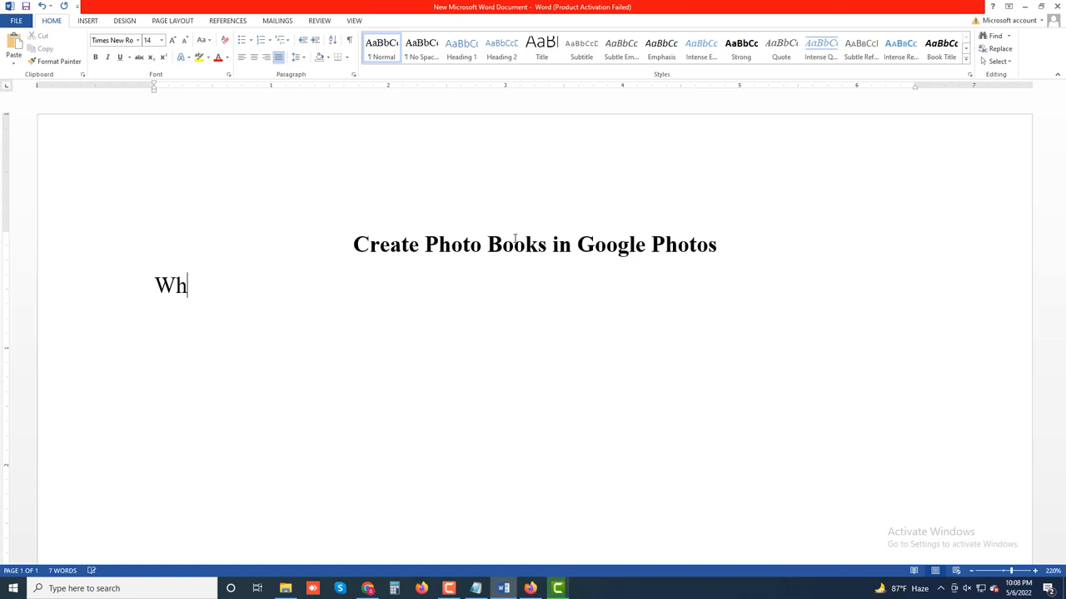
{"action": "type", "text": "ile"}
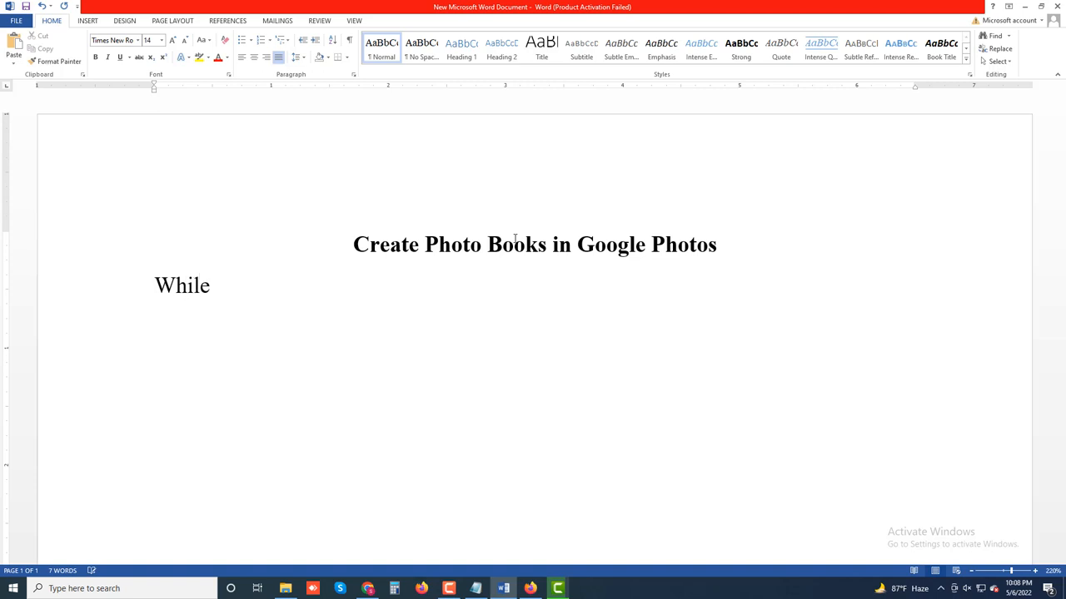
{"action": "type", "text": "digi"}
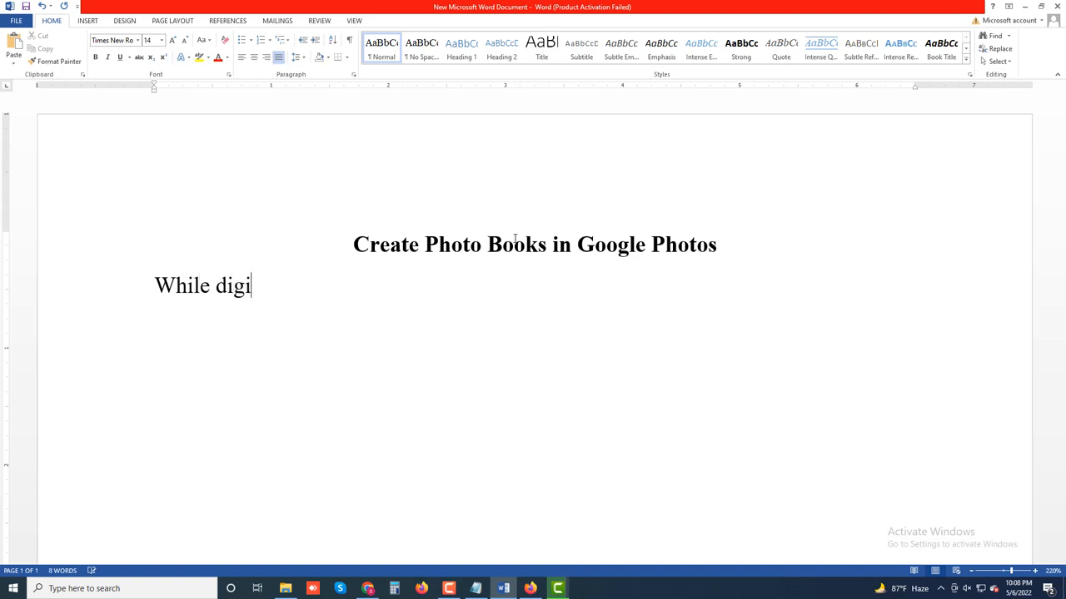
{"action": "type", "text": "tal"}
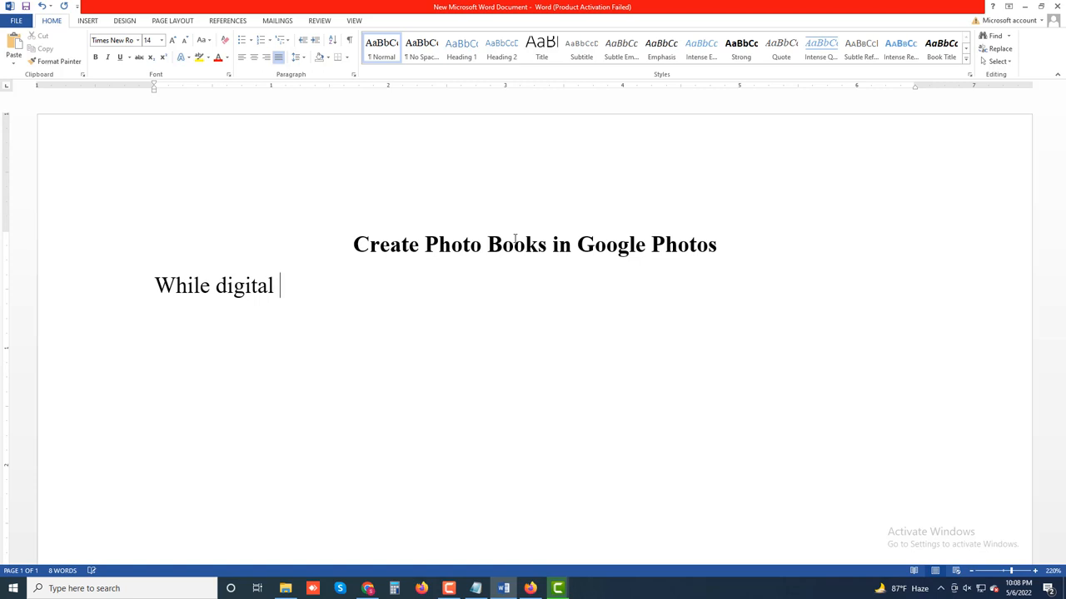
{"action": "type", "text": "photos are"}
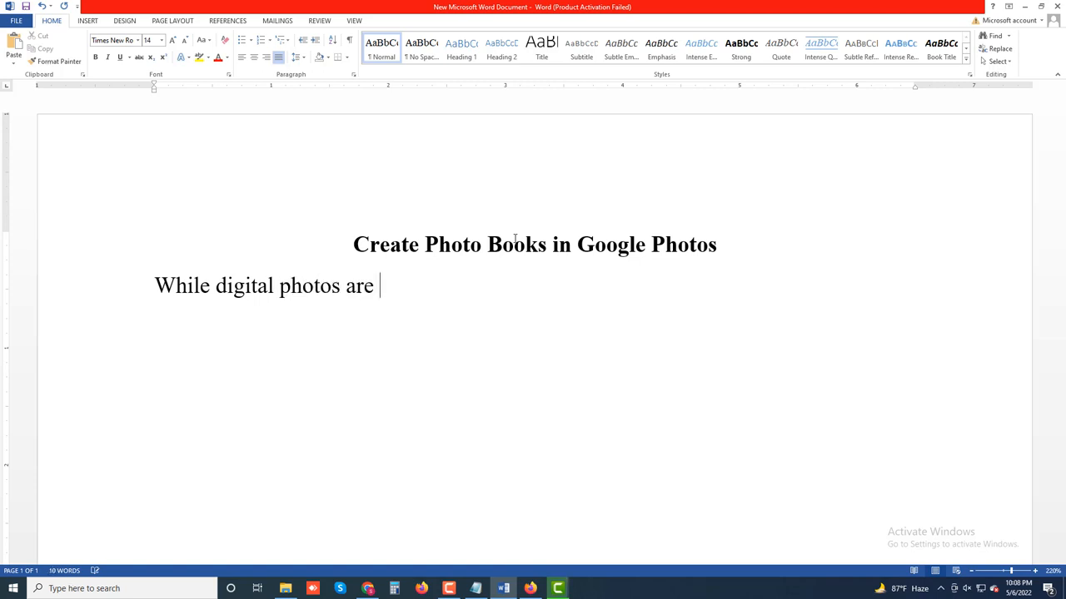
{"action": "type", "text": "great"}
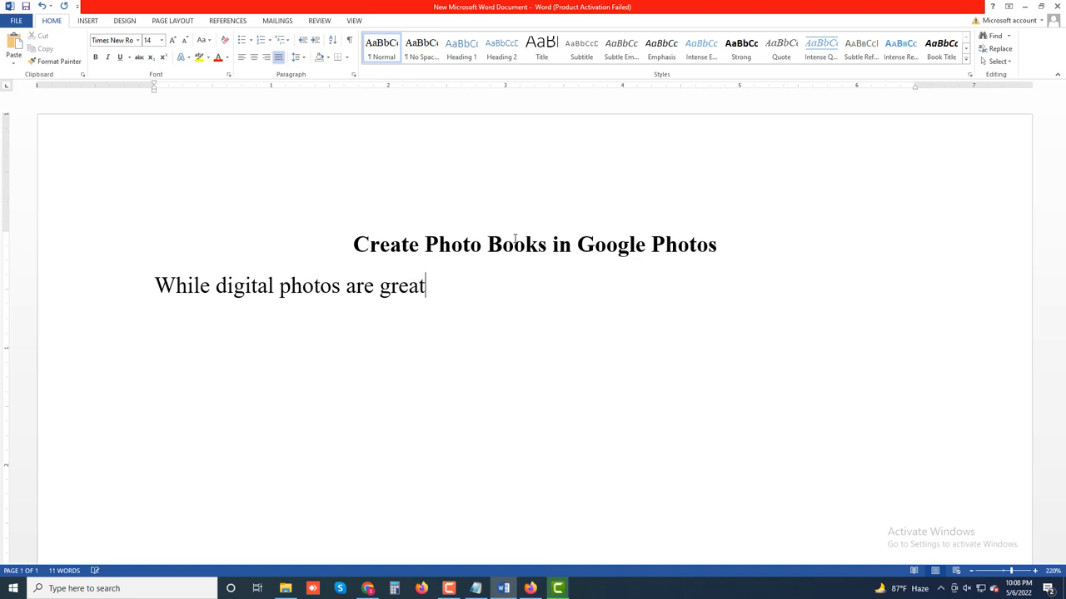
{"action": "type", "text": ", it"}
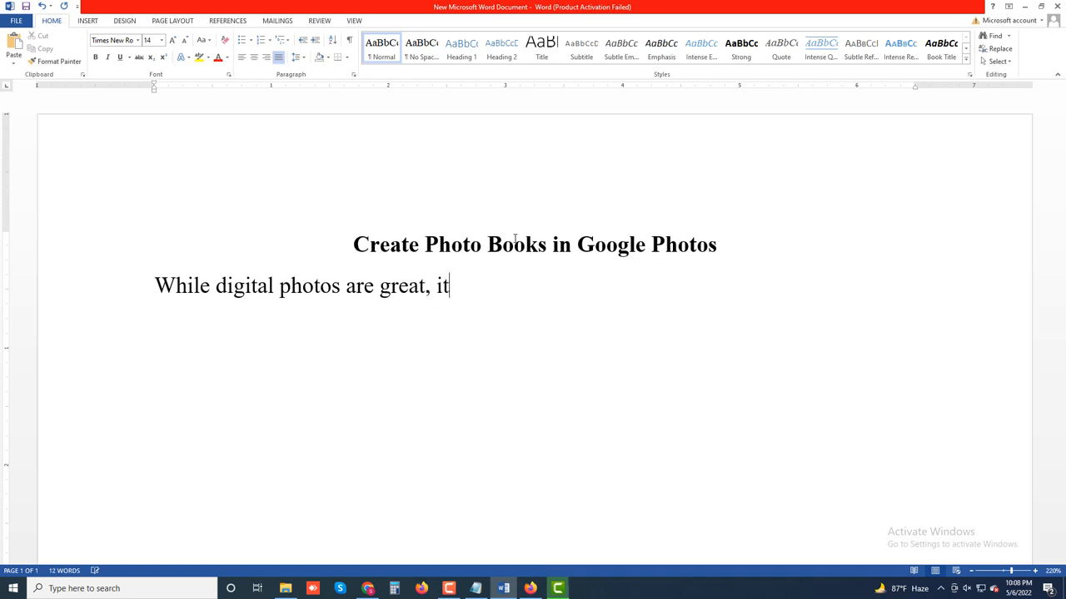
{"action": "type", "text": "'s a"}
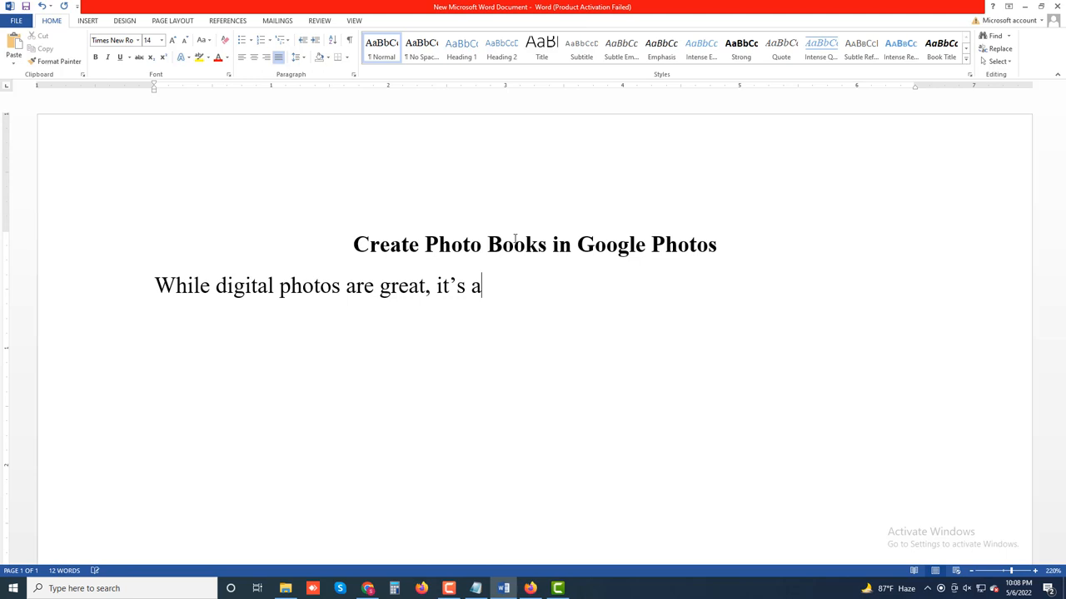
{"action": "type", "text": "lso n"}
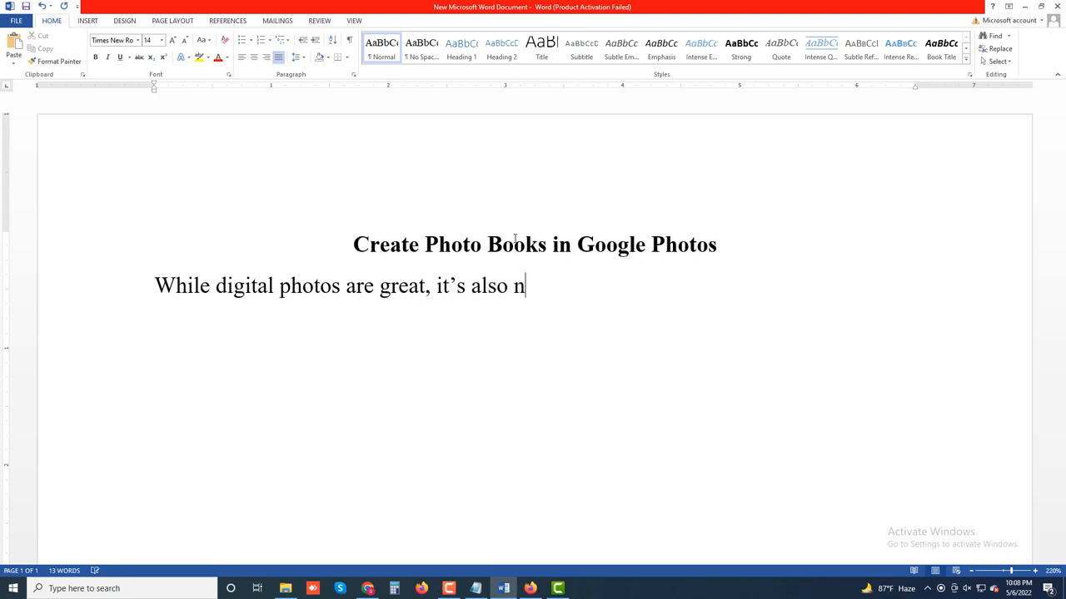
{"action": "type", "text": "ice"}
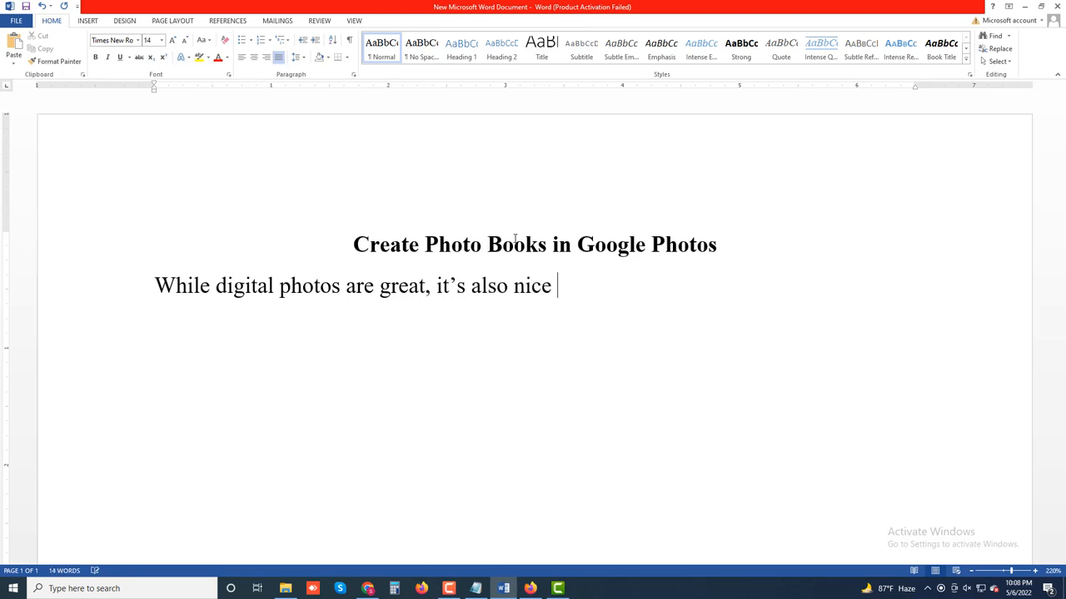
{"action": "type", "text": "to have"}
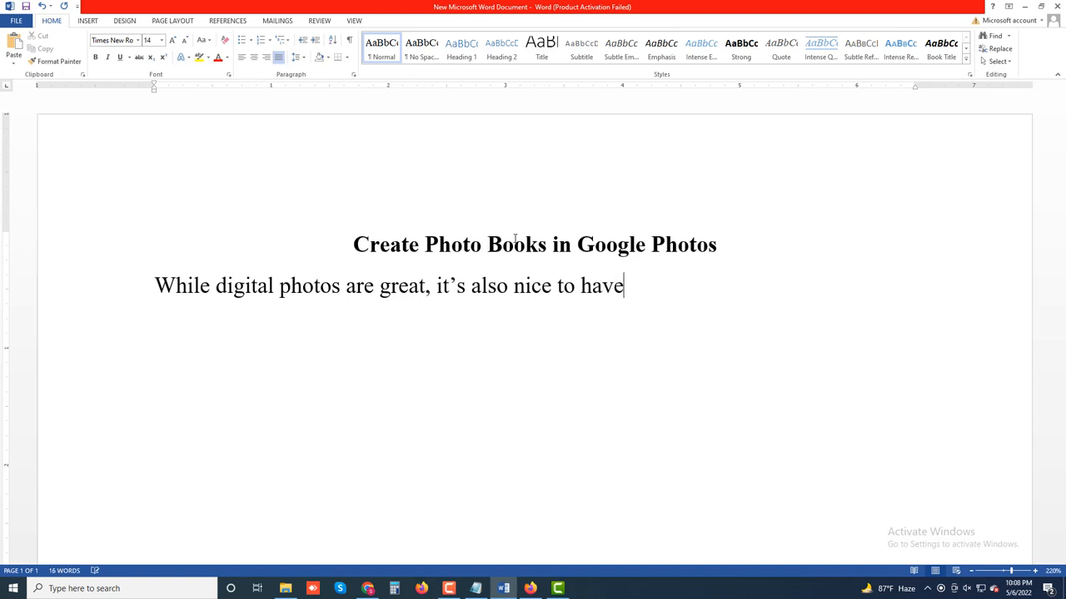
{"action": "type", "text": "som"}
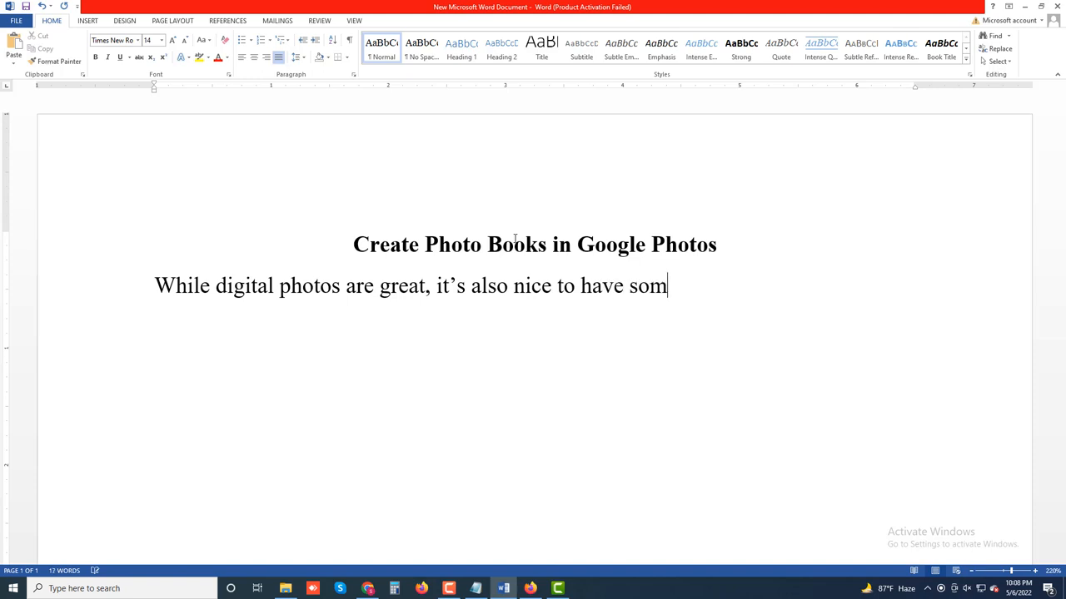
{"action": "type", "text": "ethin"}
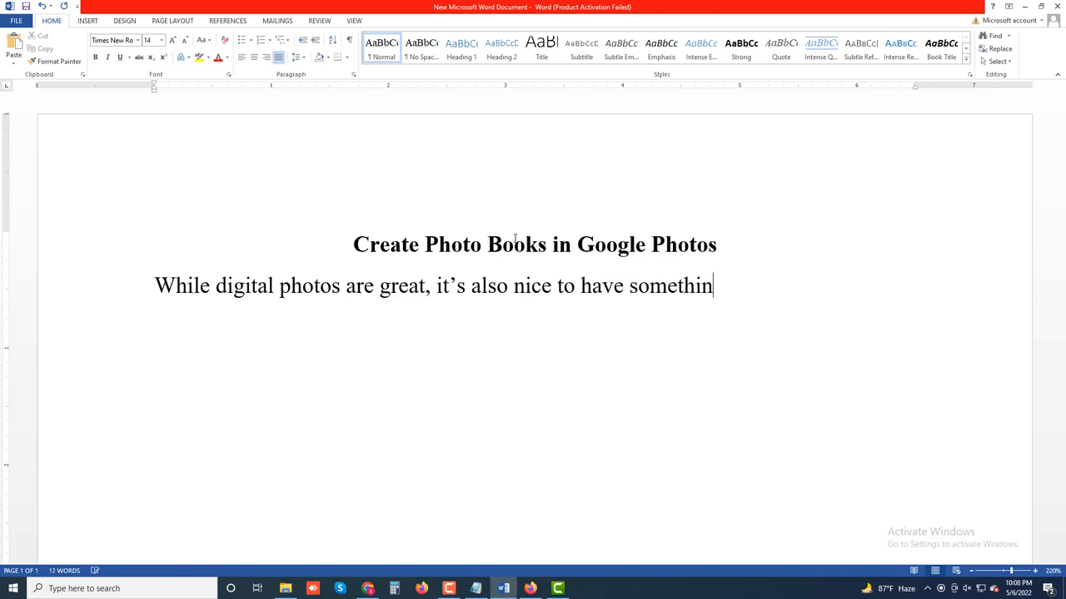
{"action": "type", "text": "g ph"}
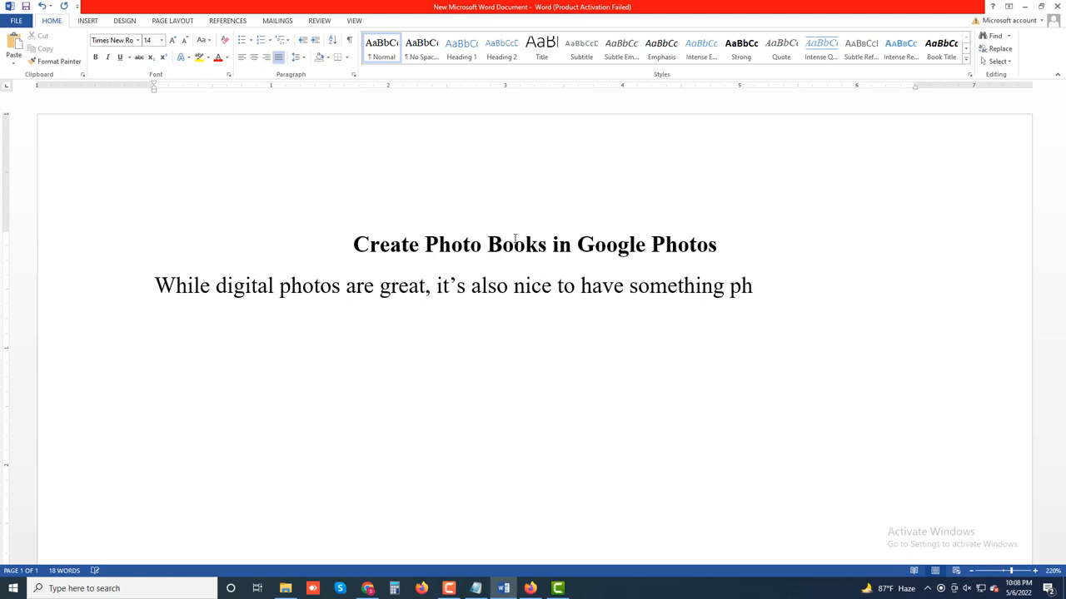
{"action": "type", "text": "ysical"}
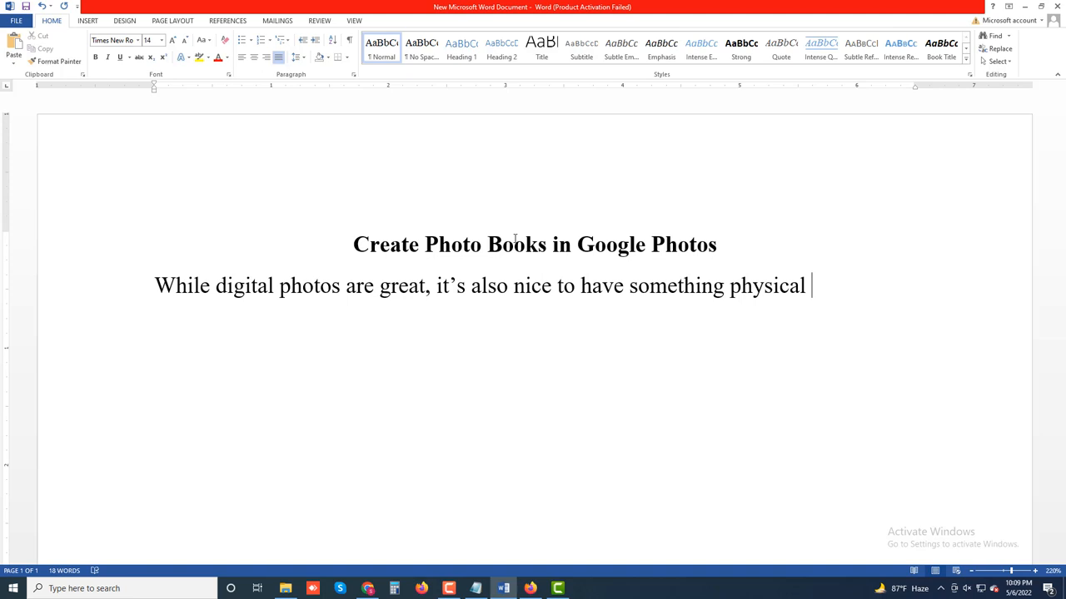
{"action": "type", "text": "you"}
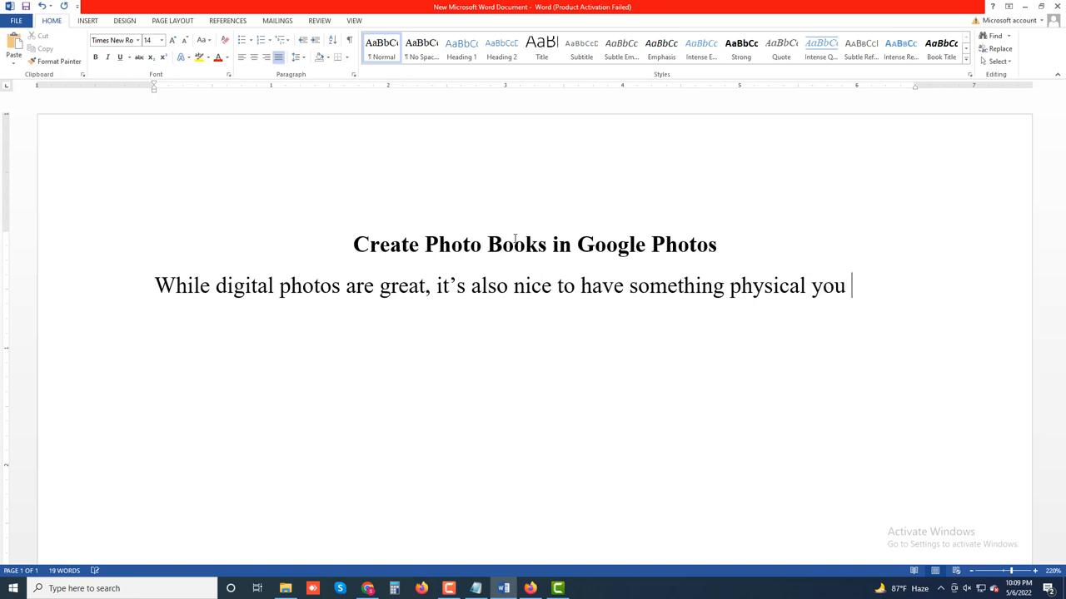
{"action": "type", "text": "can h"}
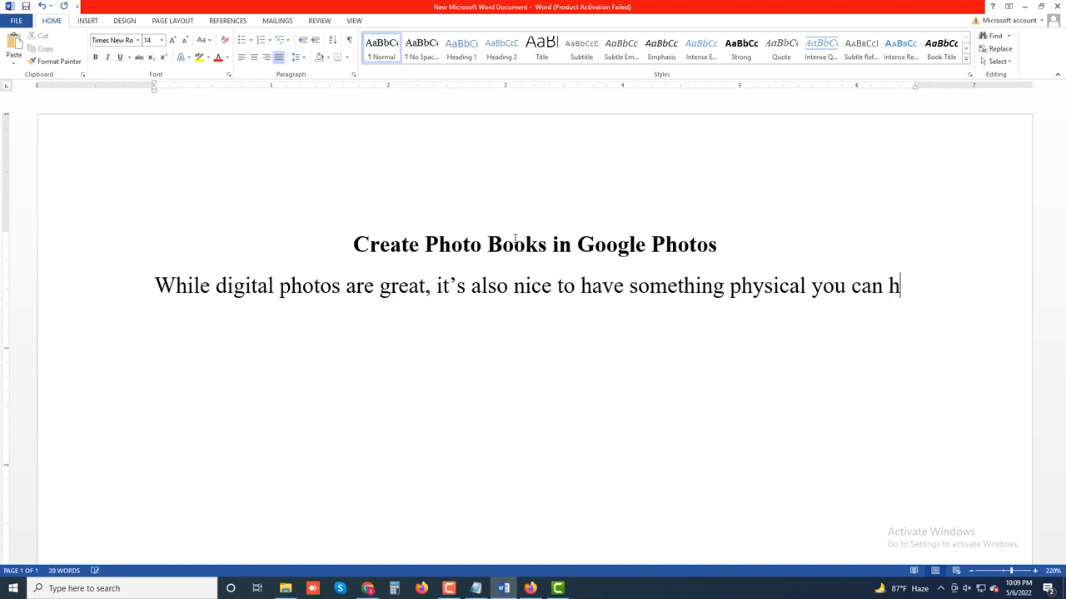
{"action": "type", "text": "old."}
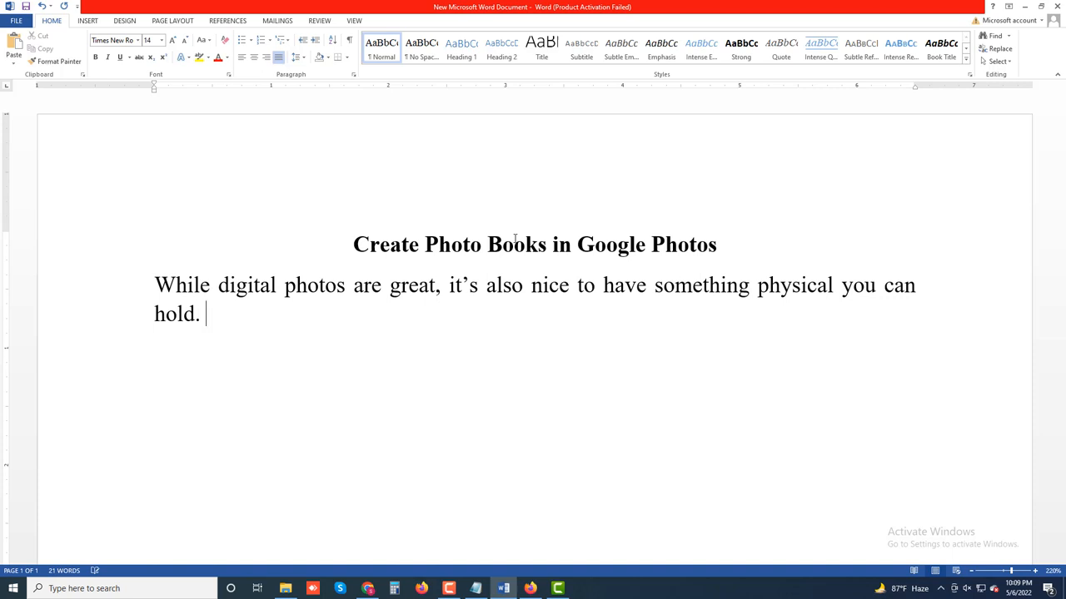
Add the sentence about using the desktop site's Print store to assemble a photo book.
{"action": "type", "text": "On the"}
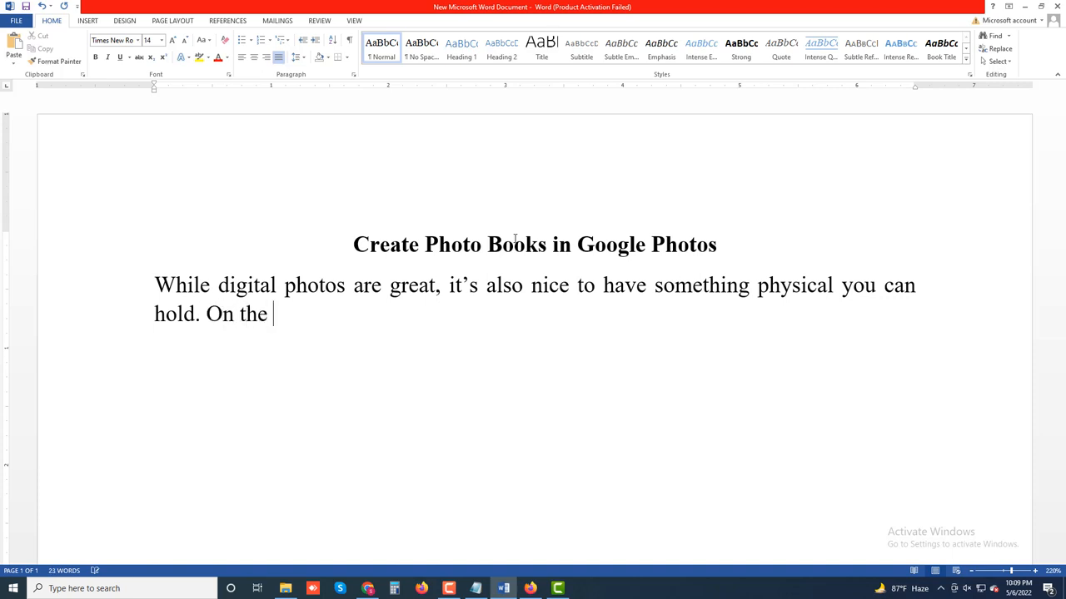
{"action": "type", "text": "desktop s"}
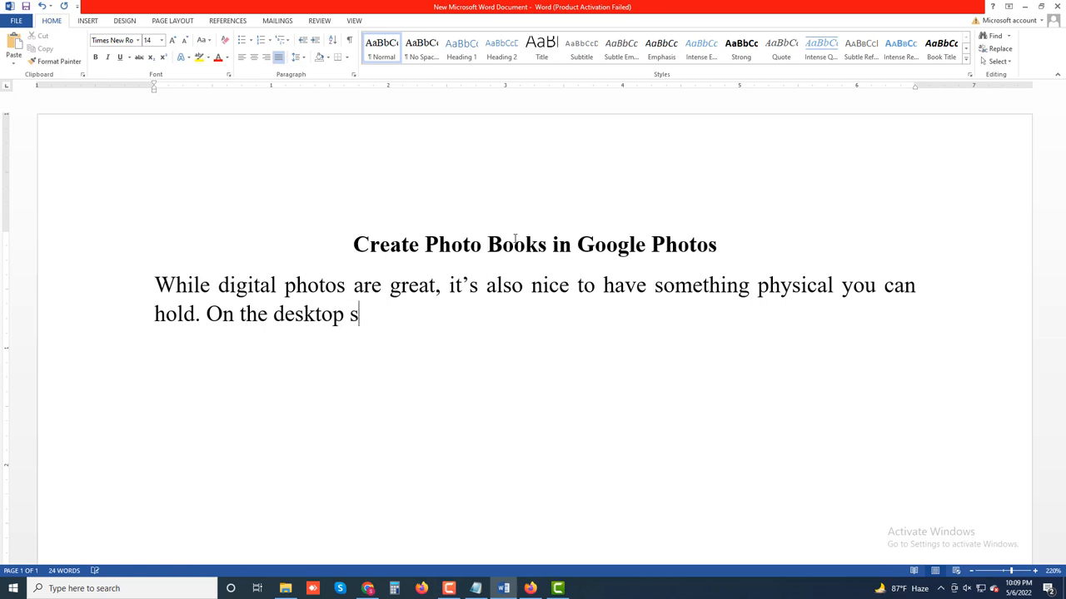
{"action": "type", "text": "ite,"}
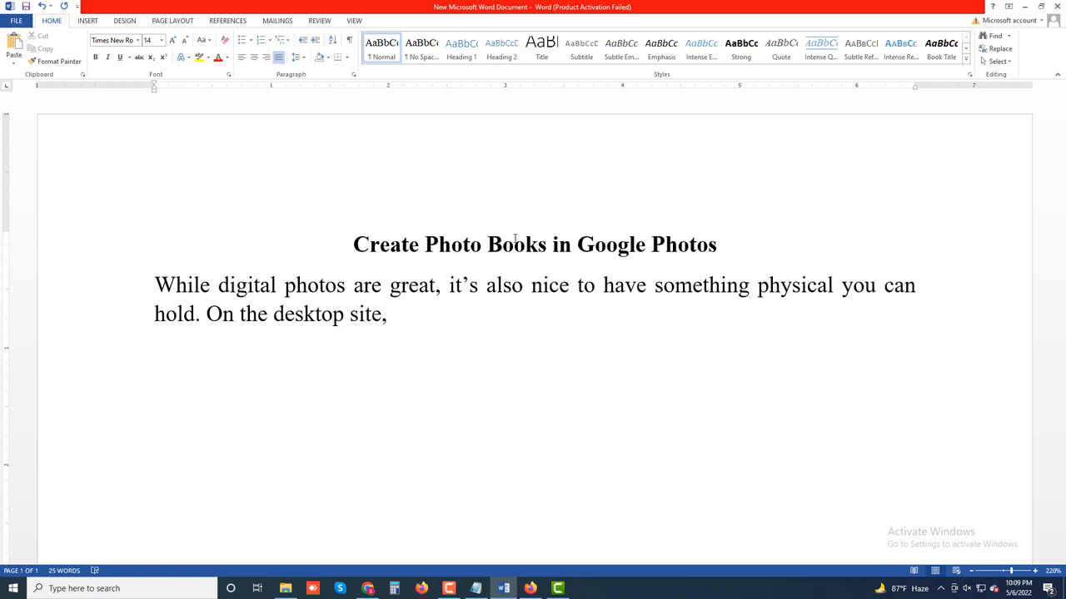
{"action": "type", "text": "sele"}
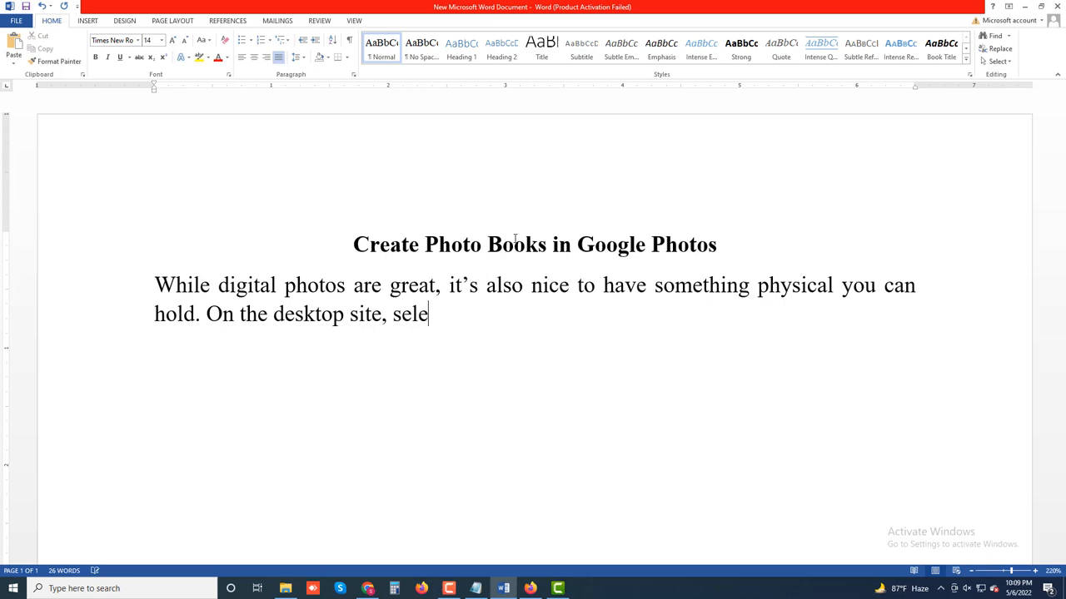
{"action": "type", "text": "ct"}
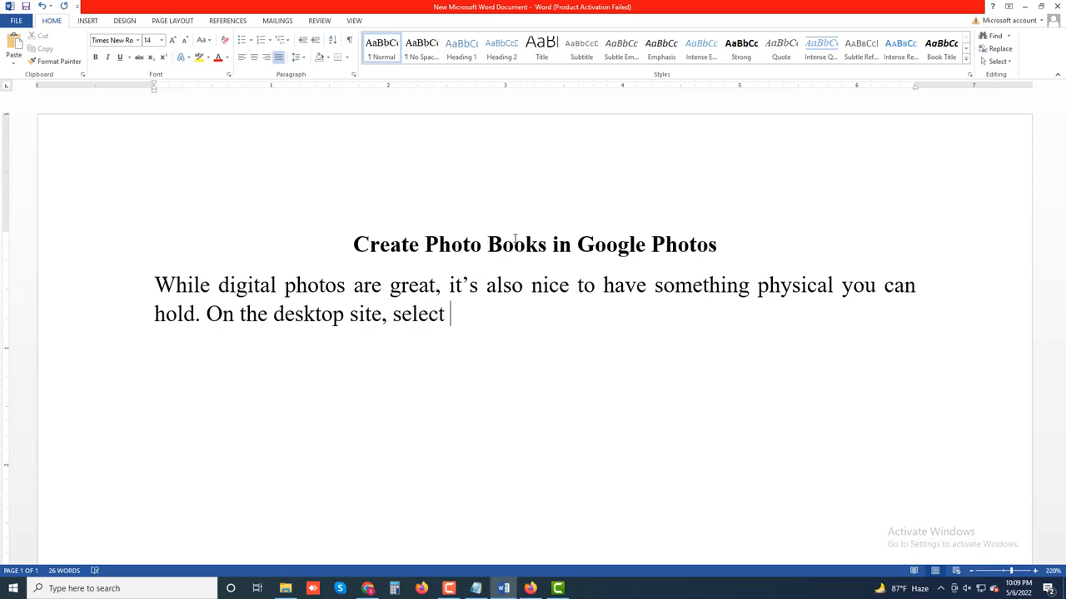
{"action": "type", "text": "the Pri"}
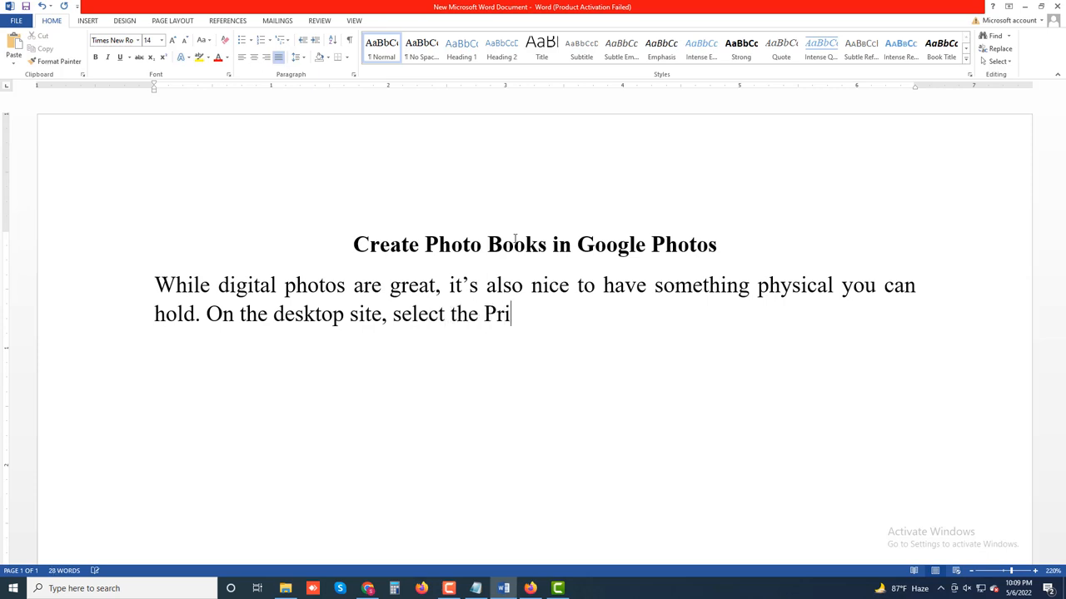
{"action": "type", "text": "nt"}
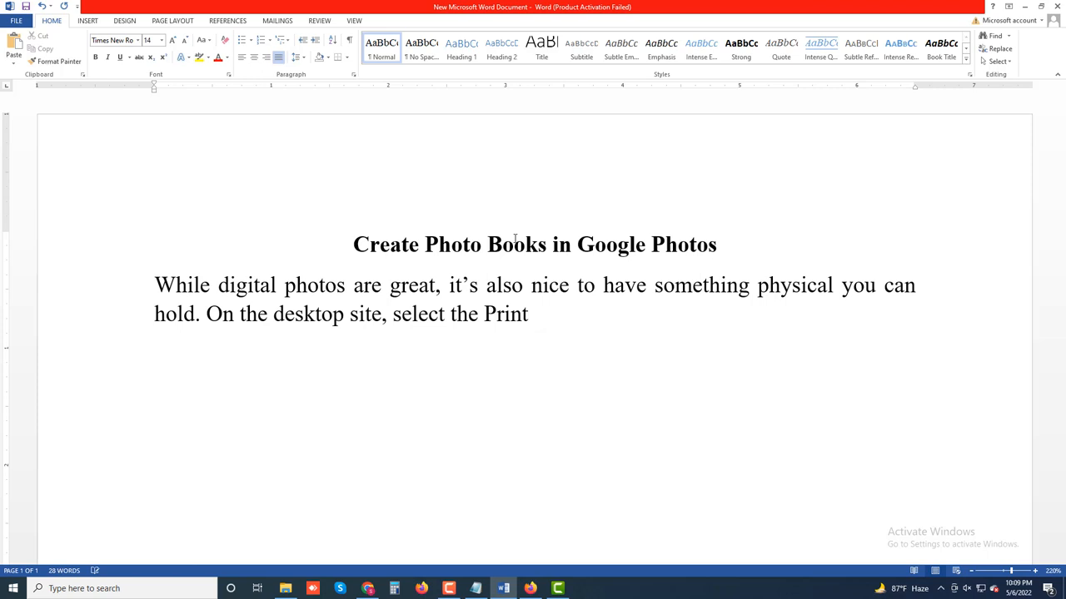
{"action": "type", "text": "store"}
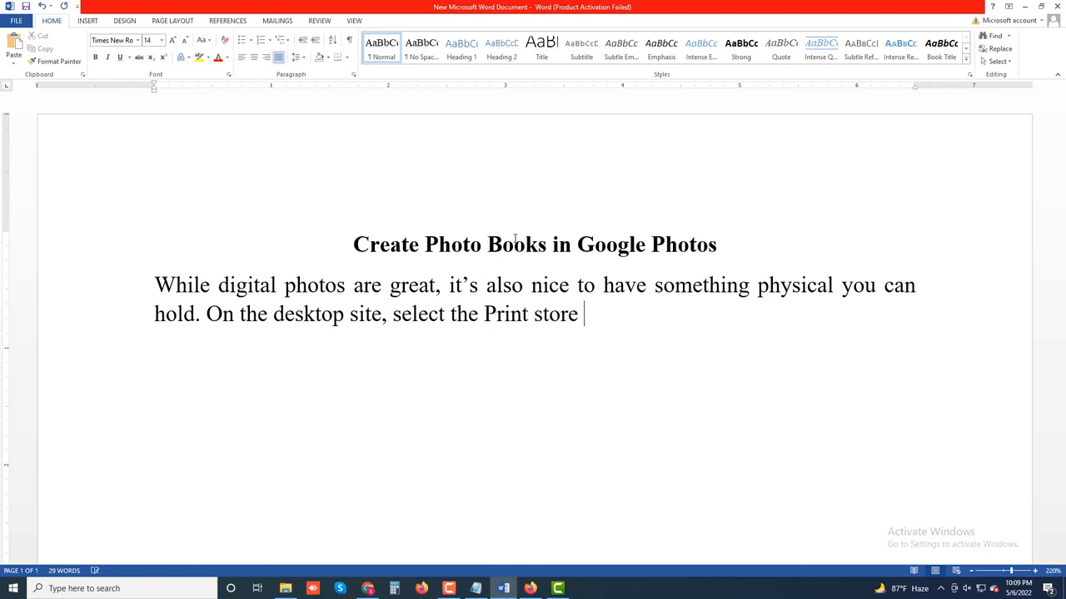
{"action": "type", "text": "to asseb"}
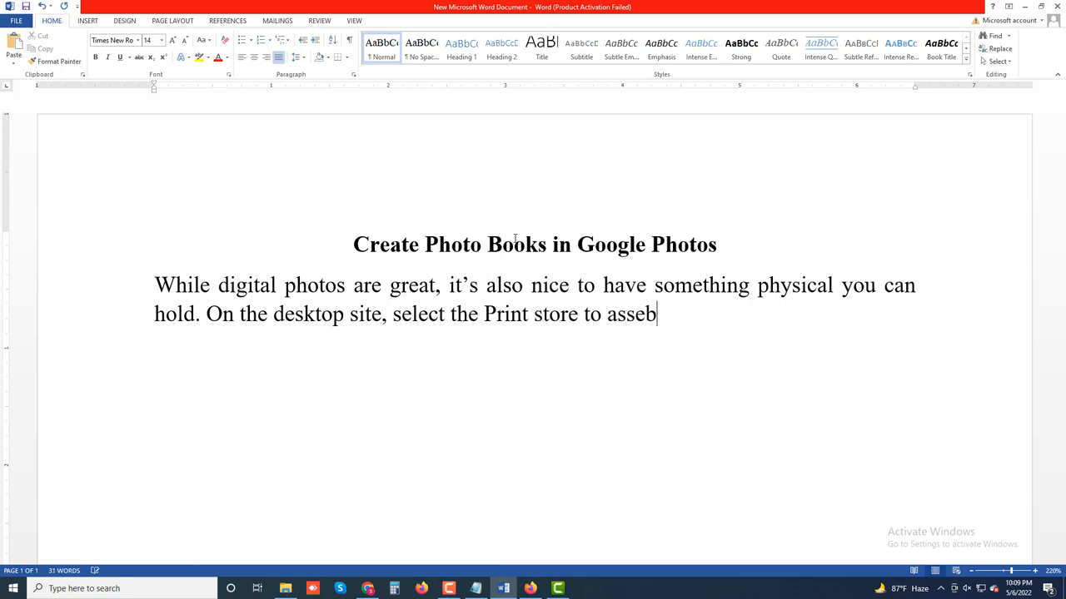
{"action": "type", "text": "mble"}
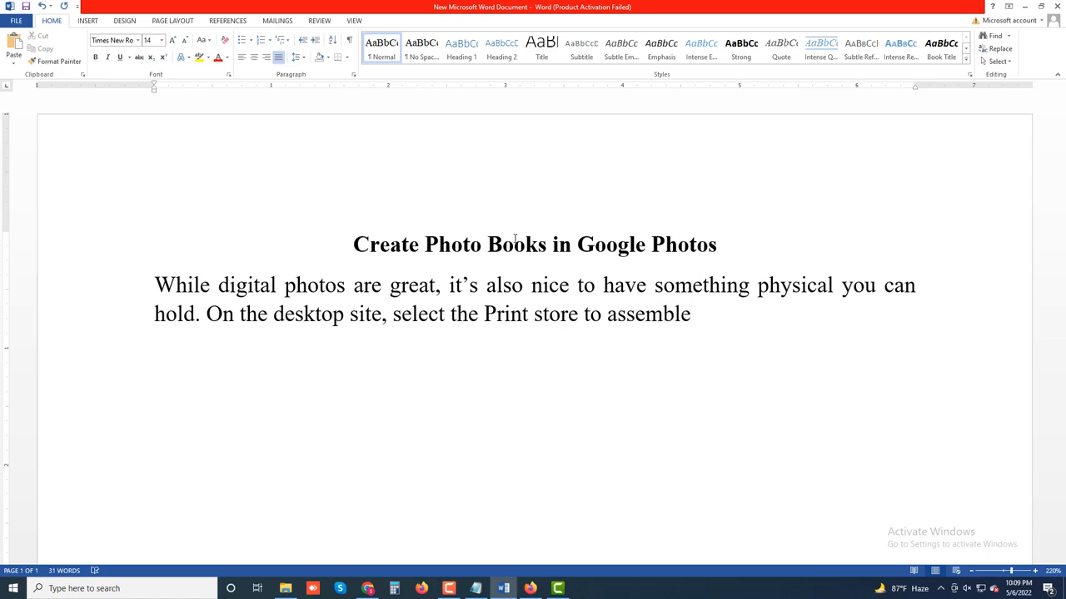
{"action": "type", "text": "your"}
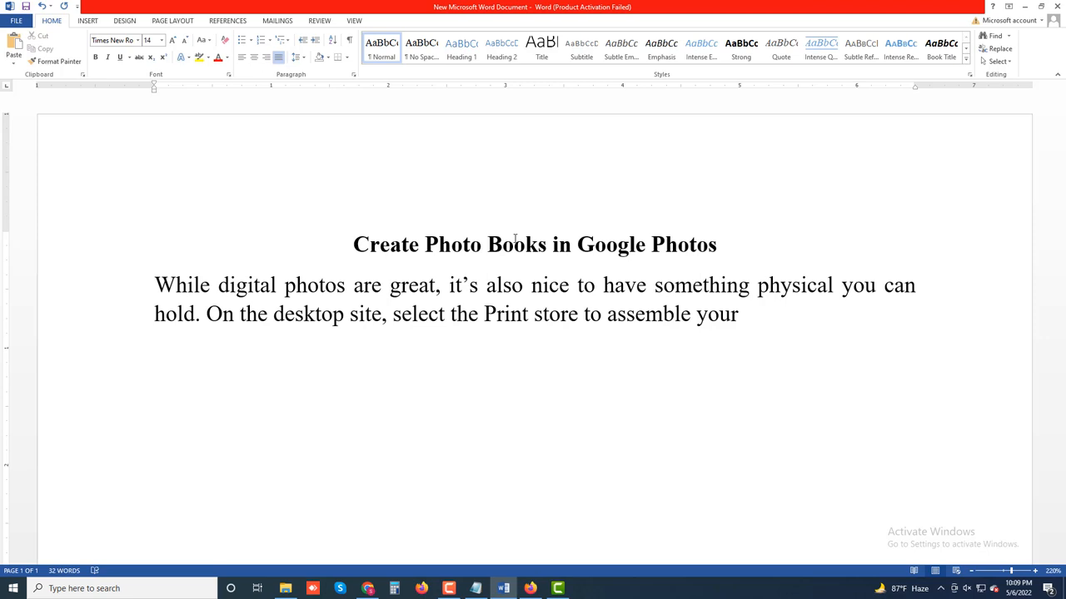
{"action": "type", "text": "best"}
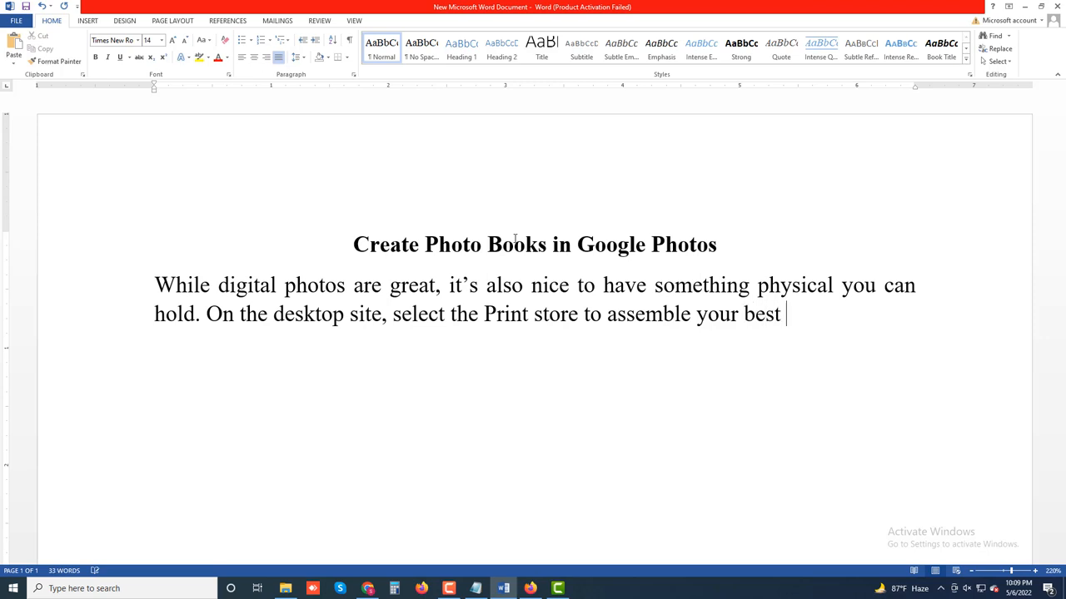
{"action": "type", "text": "photos"}
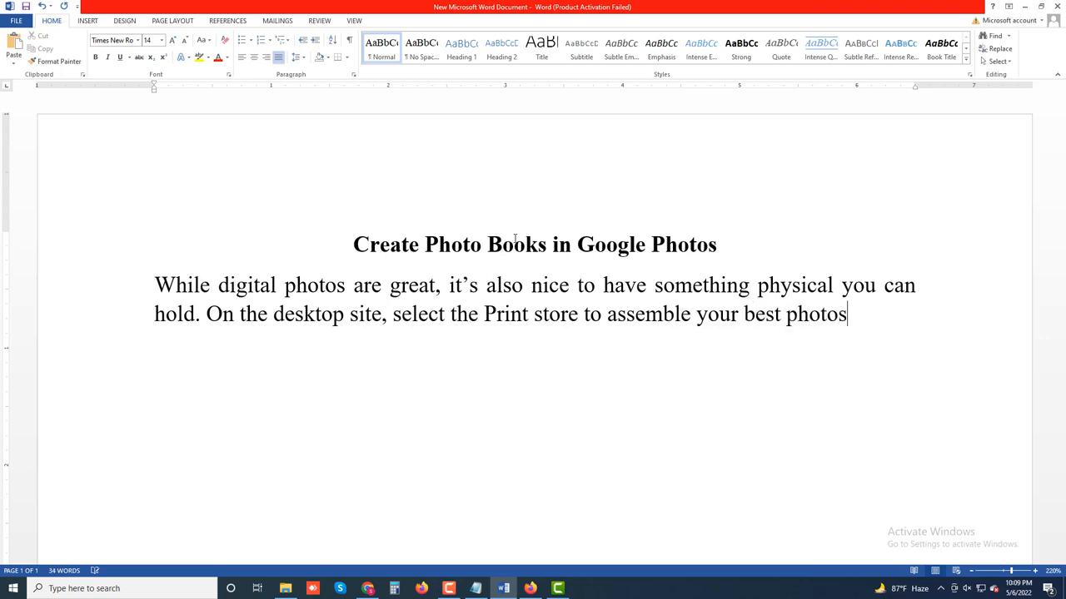
{"action": "type", "text": "into"}
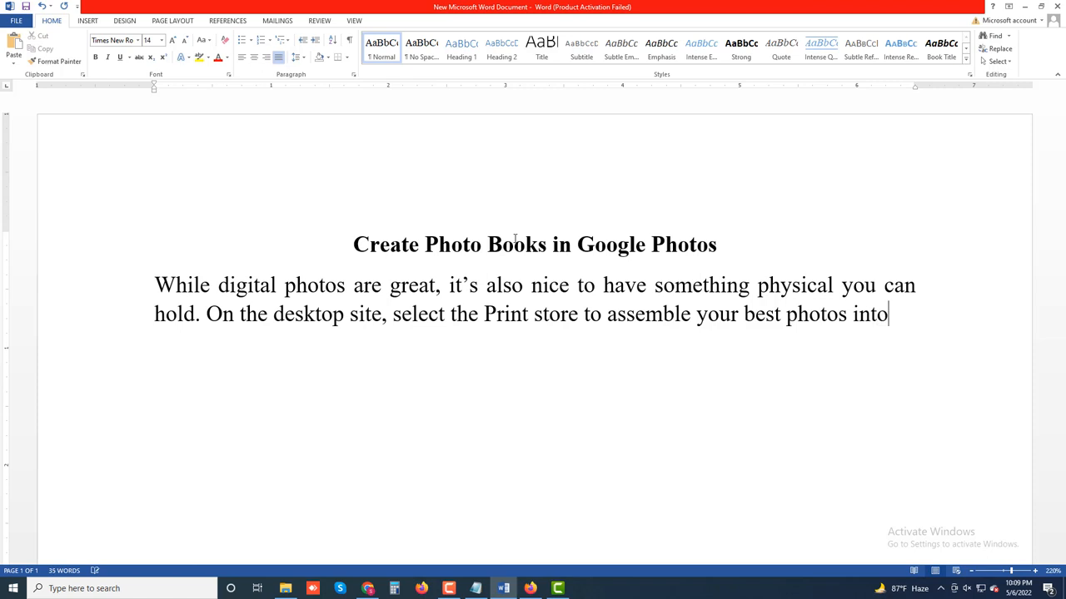
{"action": "type", "text": "a pho"}
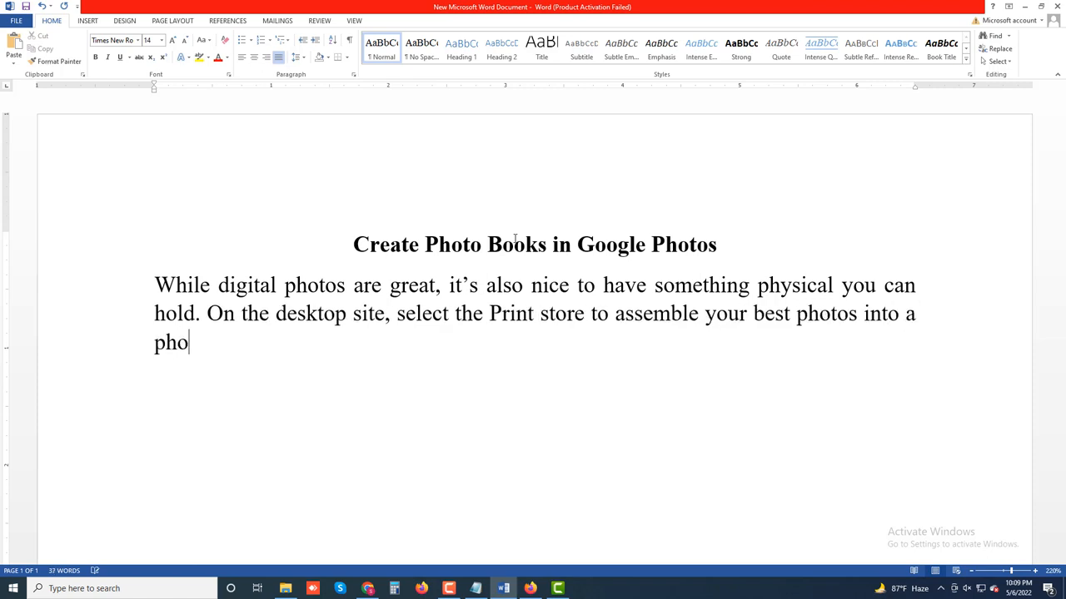
{"action": "type", "text": "to boo"}
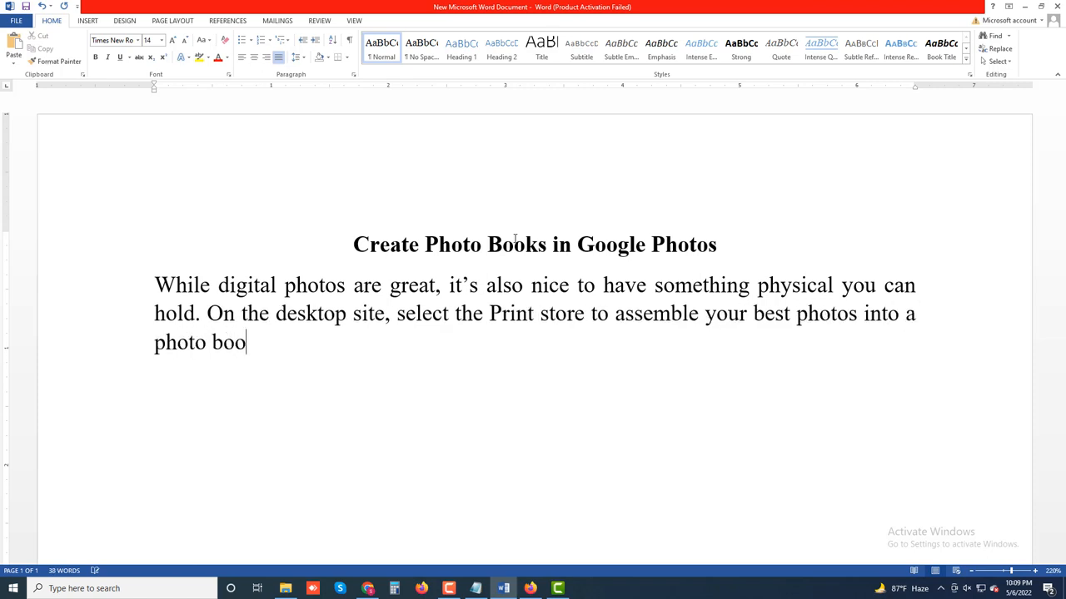
{"action": "type", "text": "k. I"}
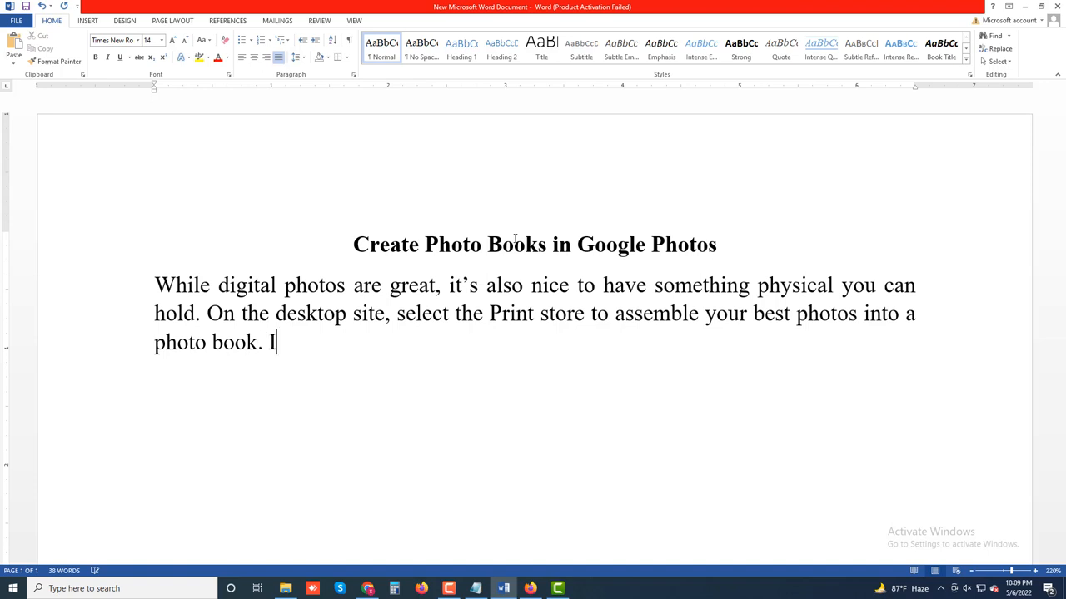
Add 'In the app, select the More icon (three dots) and choose Order photo.'.
{"action": "type", "text": "n the"}
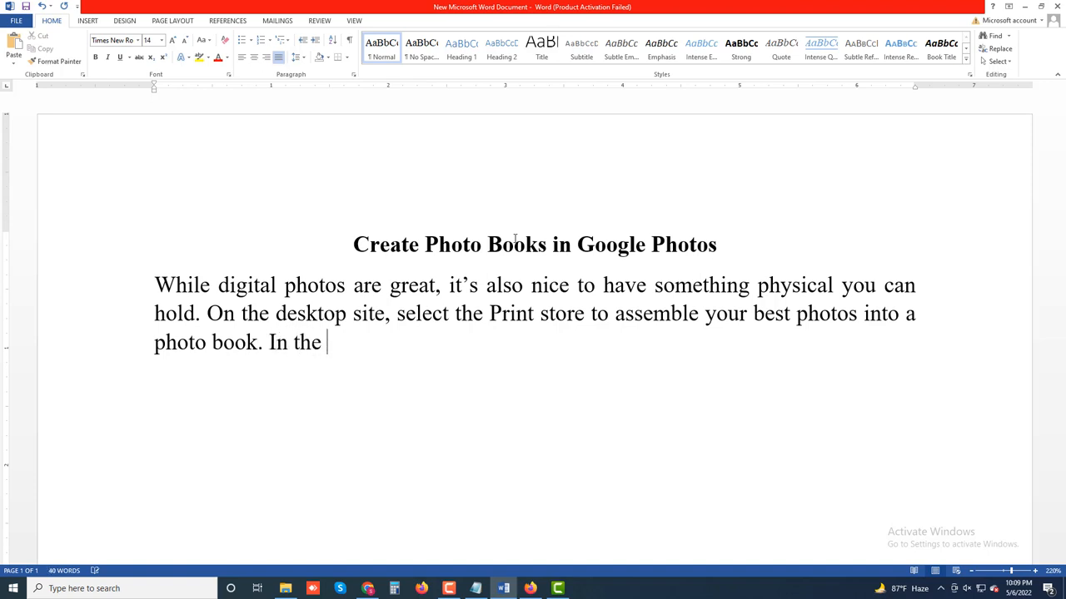
{"action": "type", "text": "app,"}
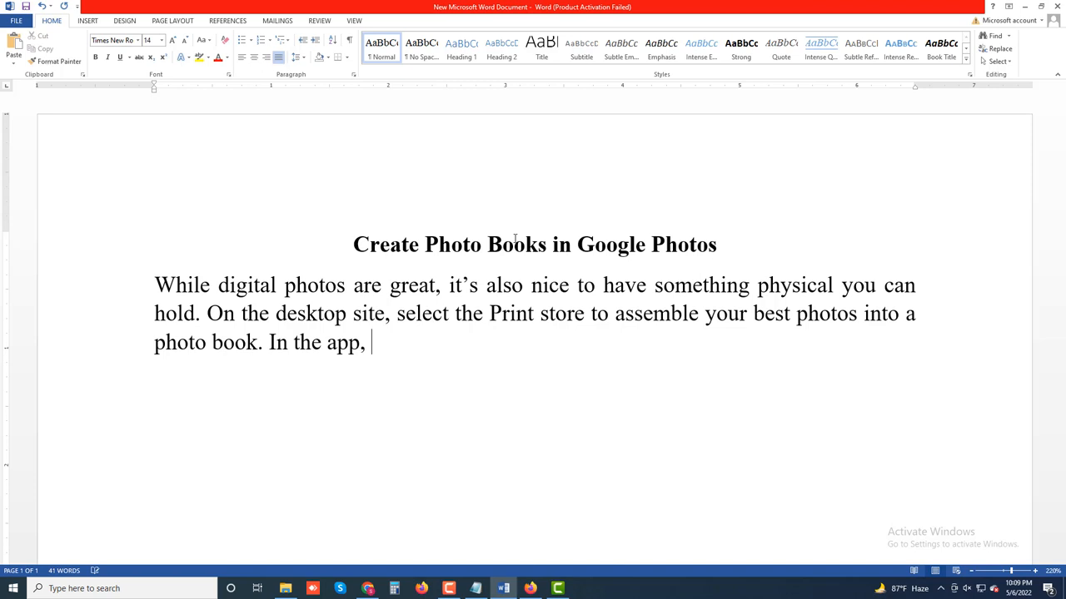
{"action": "type", "text": "sele"}
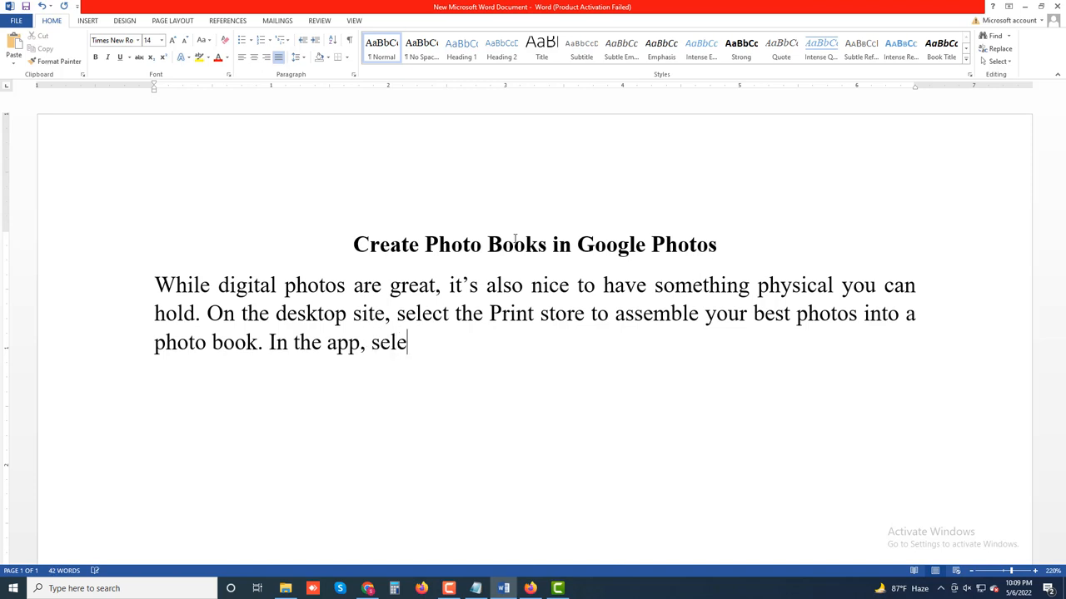
{"action": "type", "text": "ct th"}
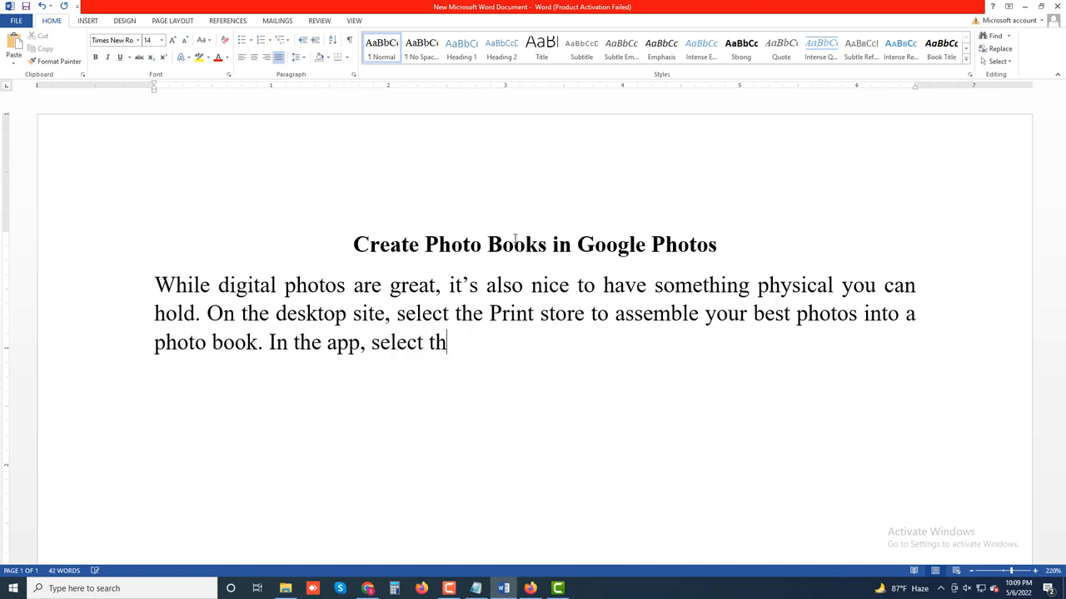
{"action": "type", "text": "e More"}
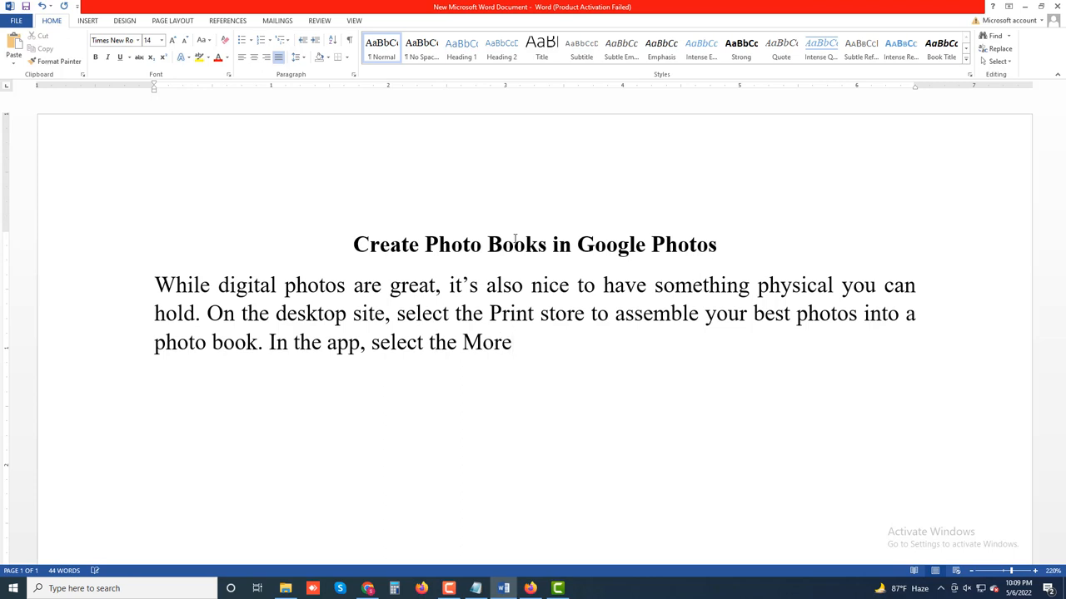
{"action": "type", "text": "icon (t"}
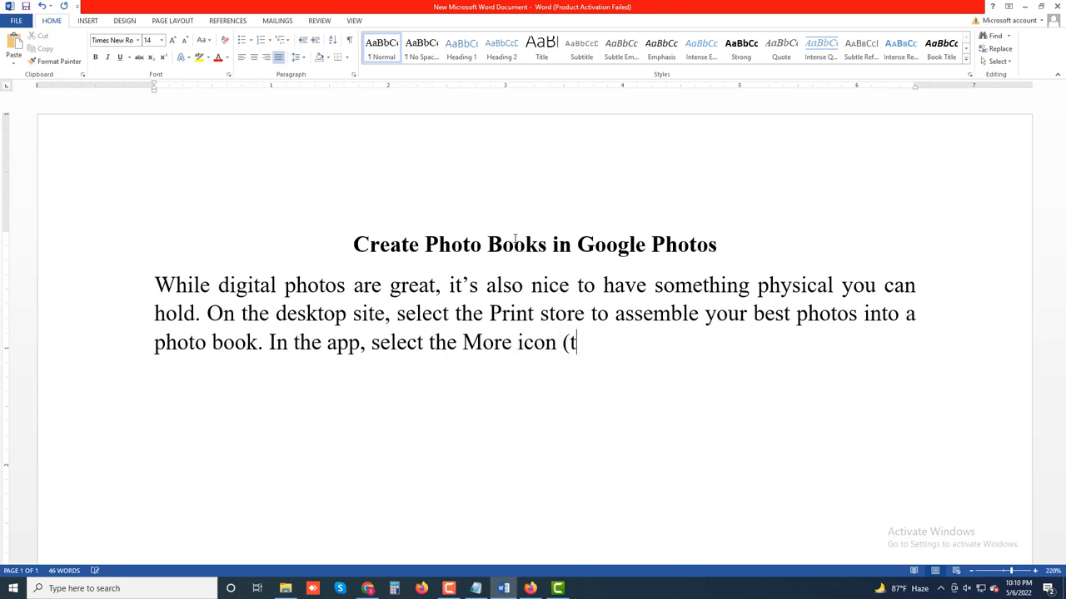
{"action": "type", "text": "hree d"}
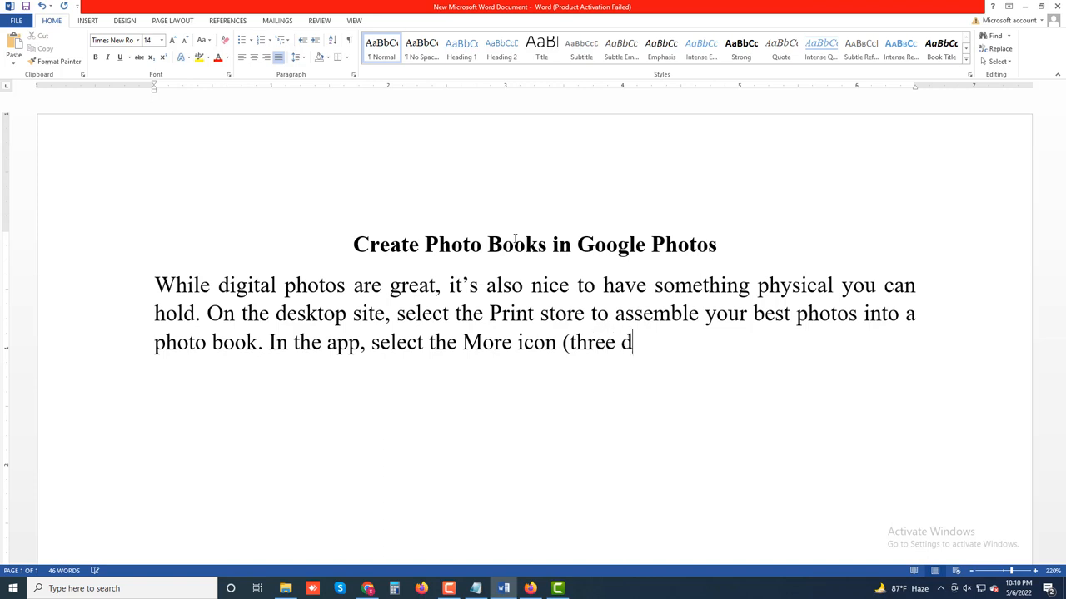
{"action": "type", "text": "ots)"}
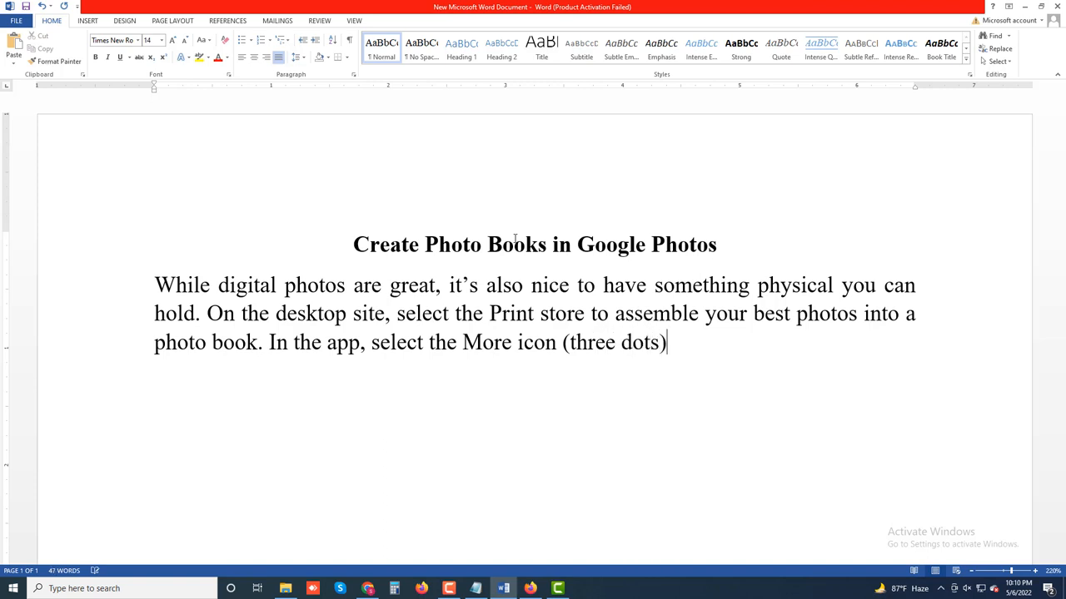
{"action": "type", "text": "and c"}
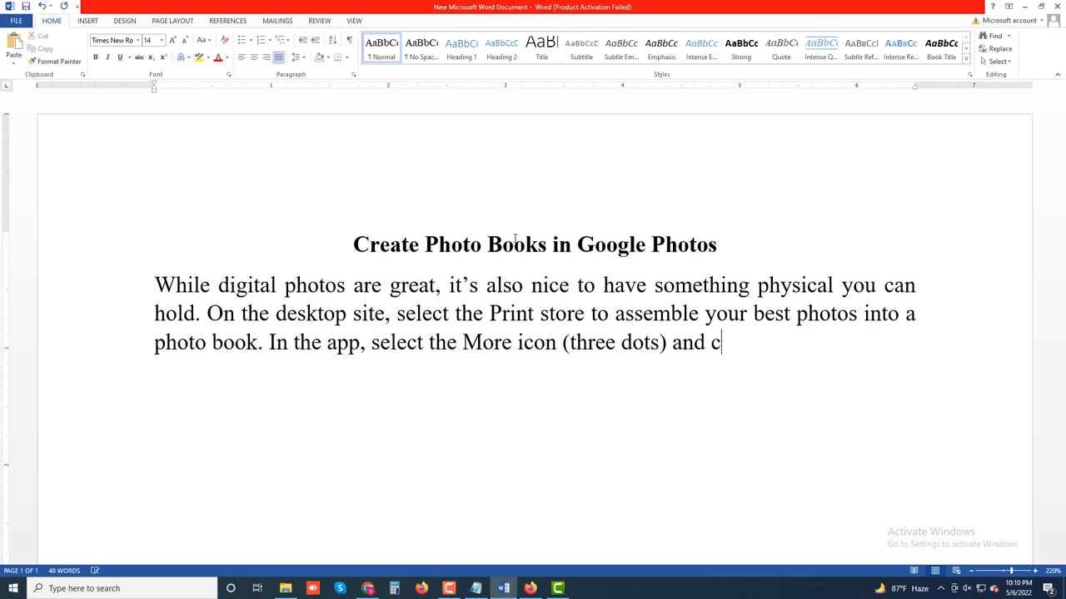
{"action": "type", "text": "hoose"}
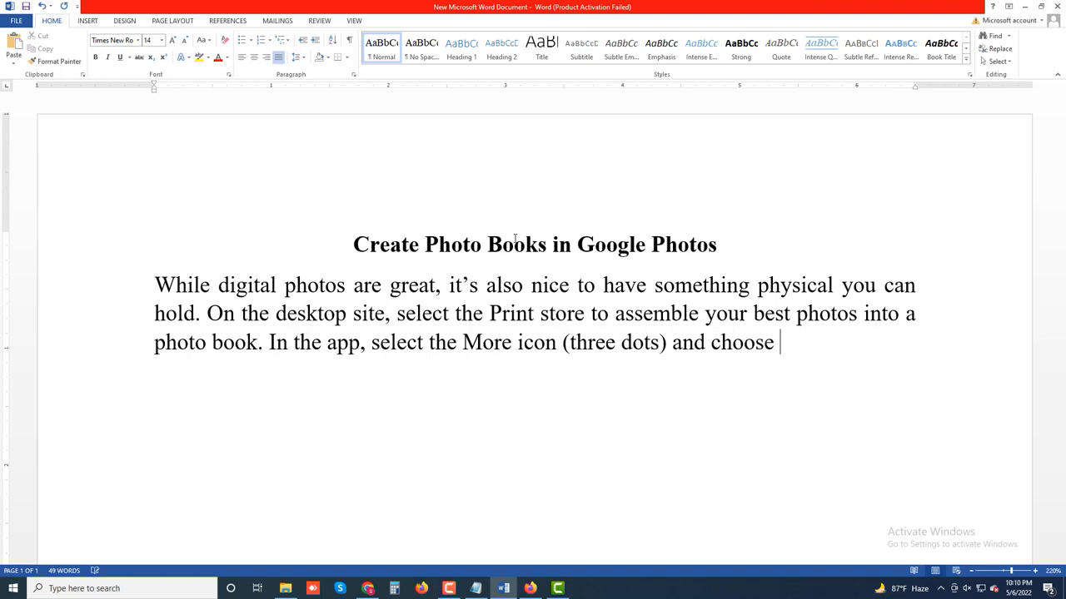
{"action": "type", "text": "Ord"}
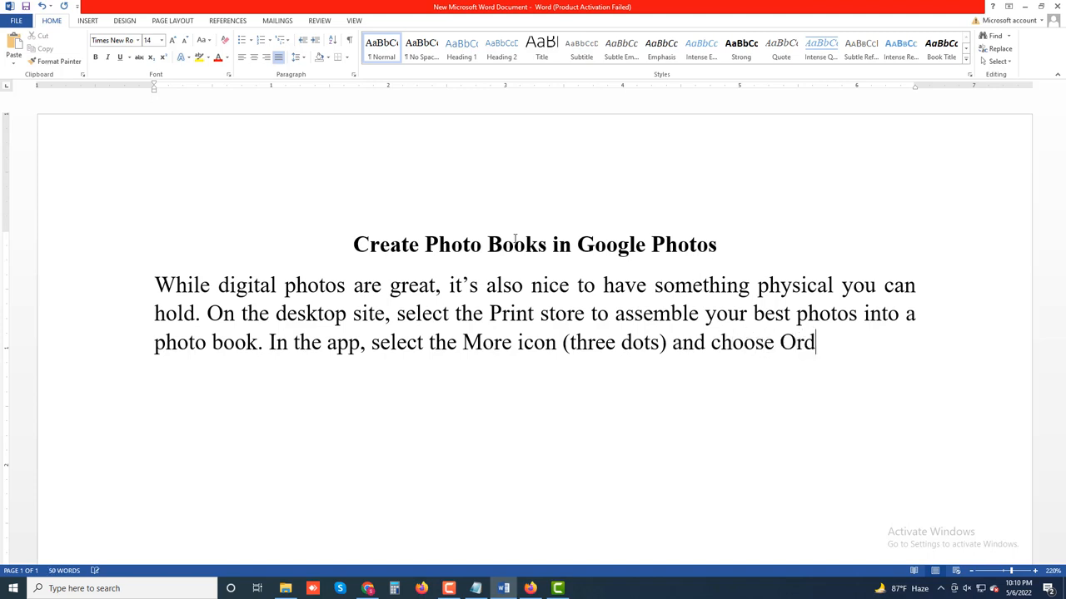
{"action": "type", "text": "er ph"}
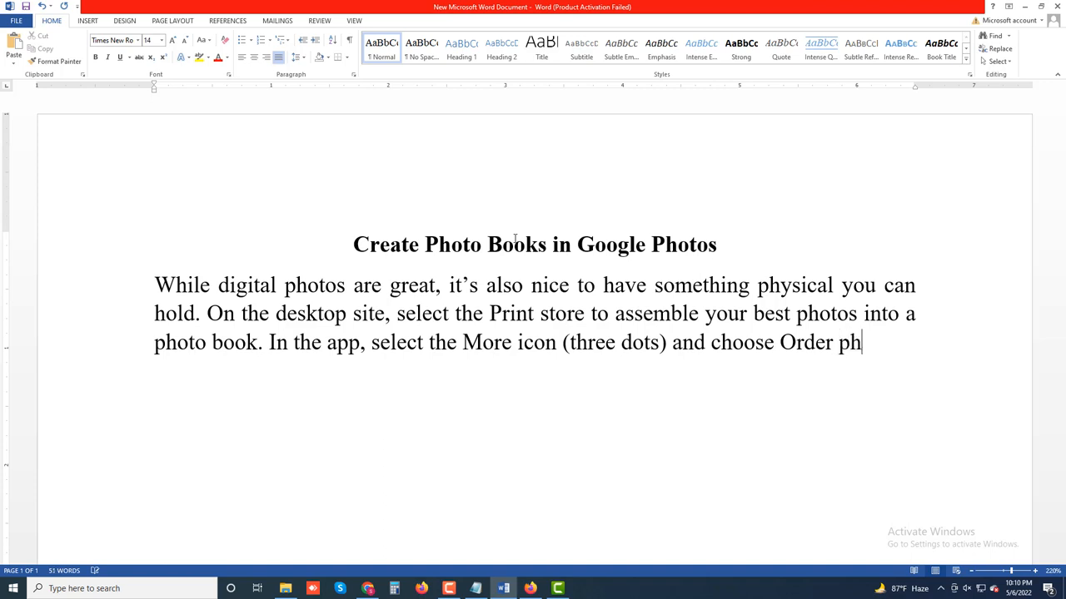
{"action": "type", "text": "oto."}
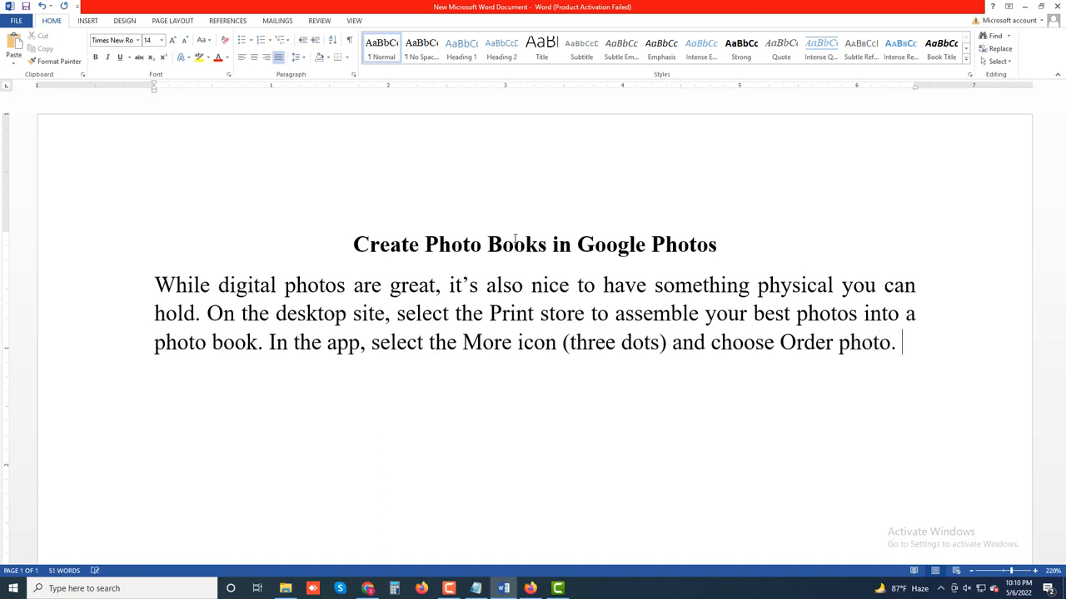
Type 'You can create a photo book, order a photo print, or create a canvas print of the photo.'.
{"action": "type", "text": "You can"}
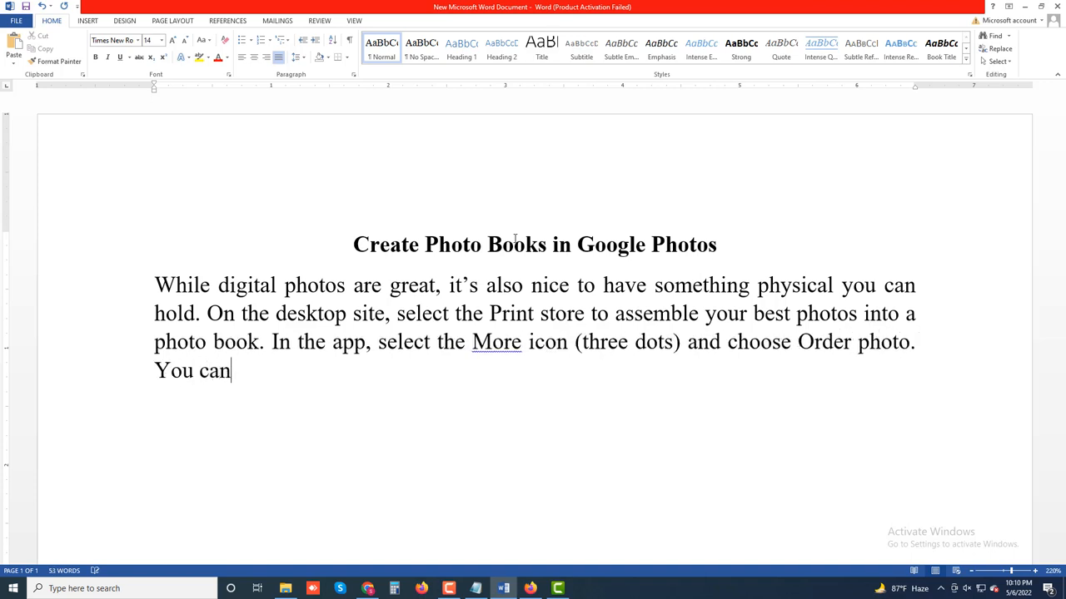
{"action": "type", "text": "cre"}
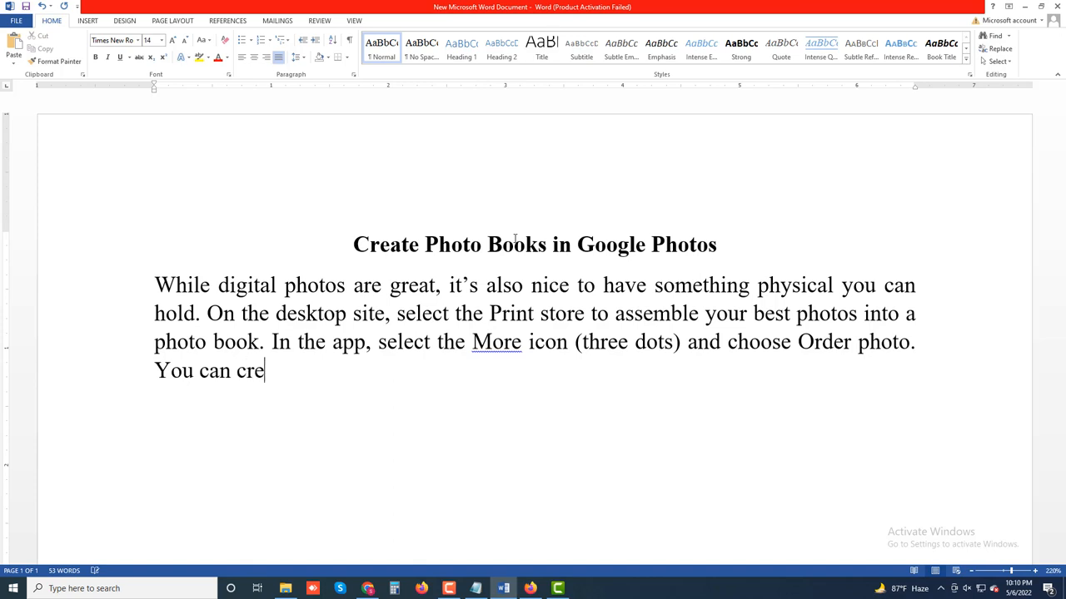
{"action": "type", "text": "ate a p"}
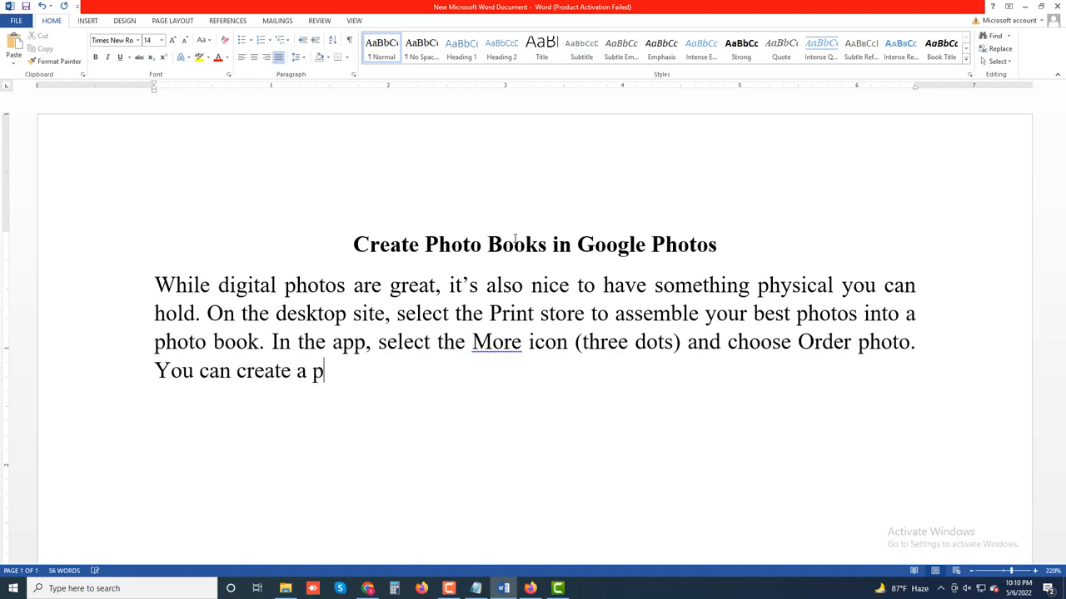
{"action": "type", "text": "hoto book"}
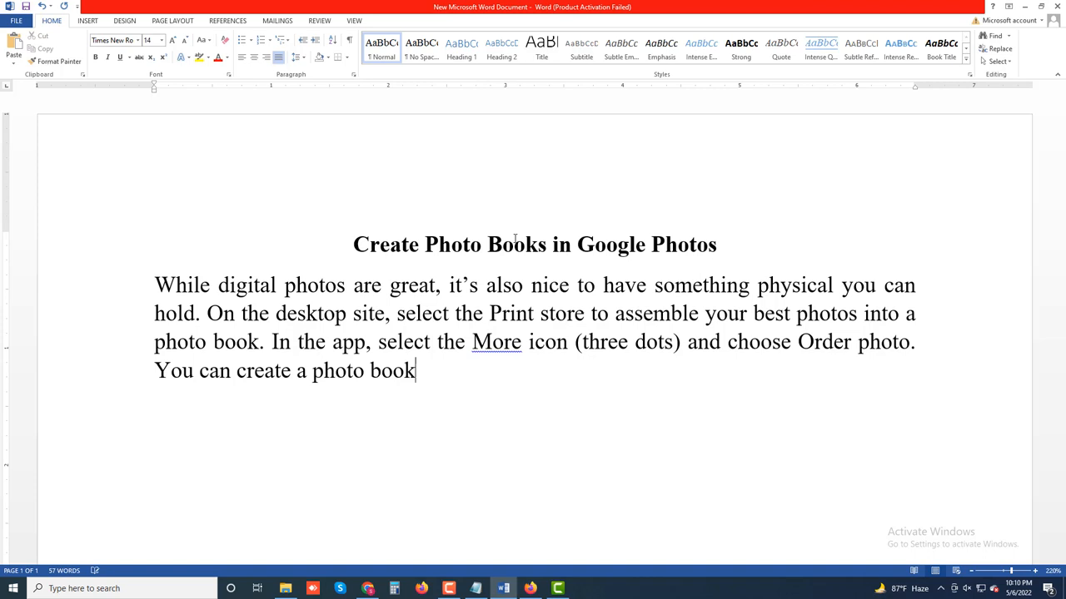
{"action": "type", "text": ", ord"}
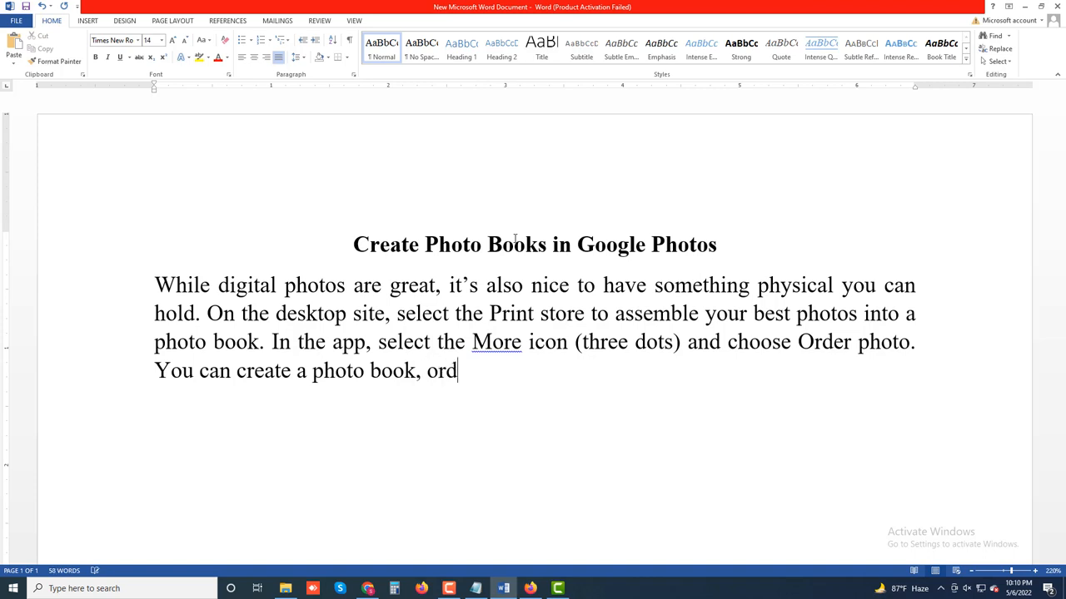
{"action": "type", "text": "er a p"}
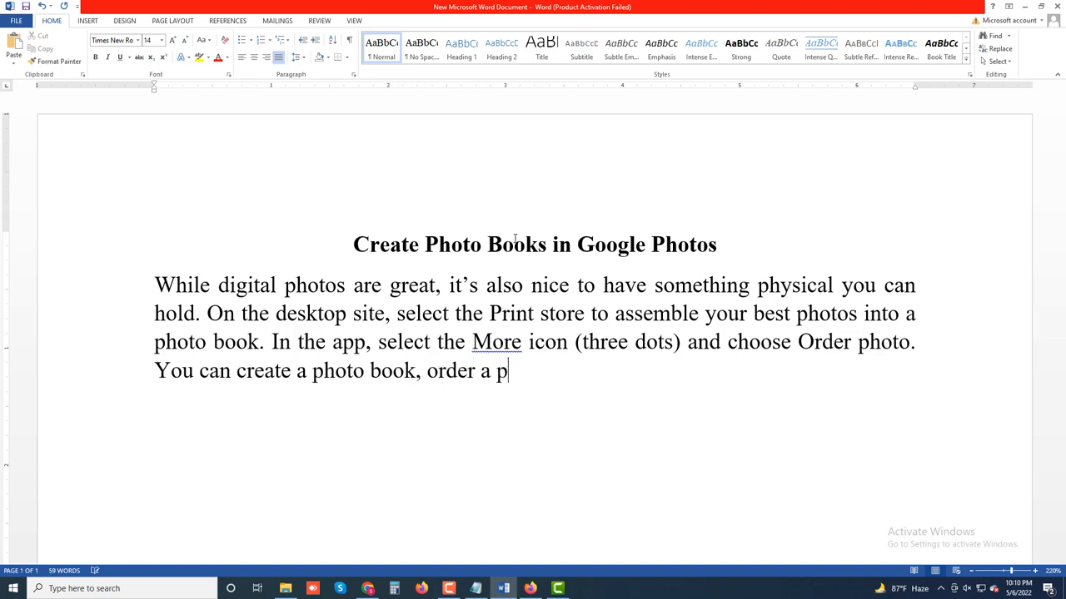
{"action": "type", "text": "hoto pi"}
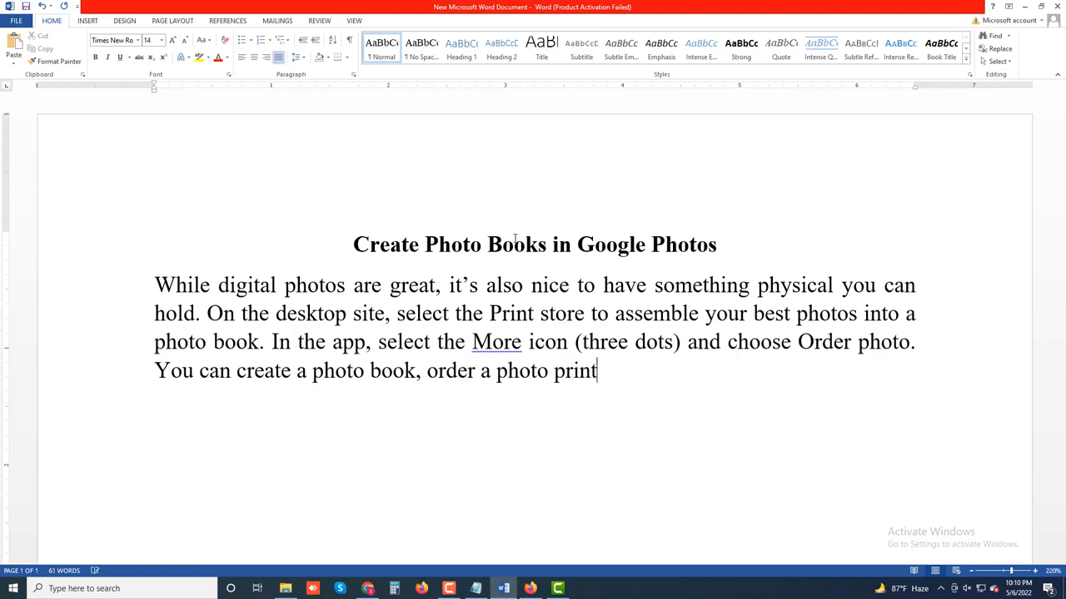
{"action": "type", "text": ", or cr"}
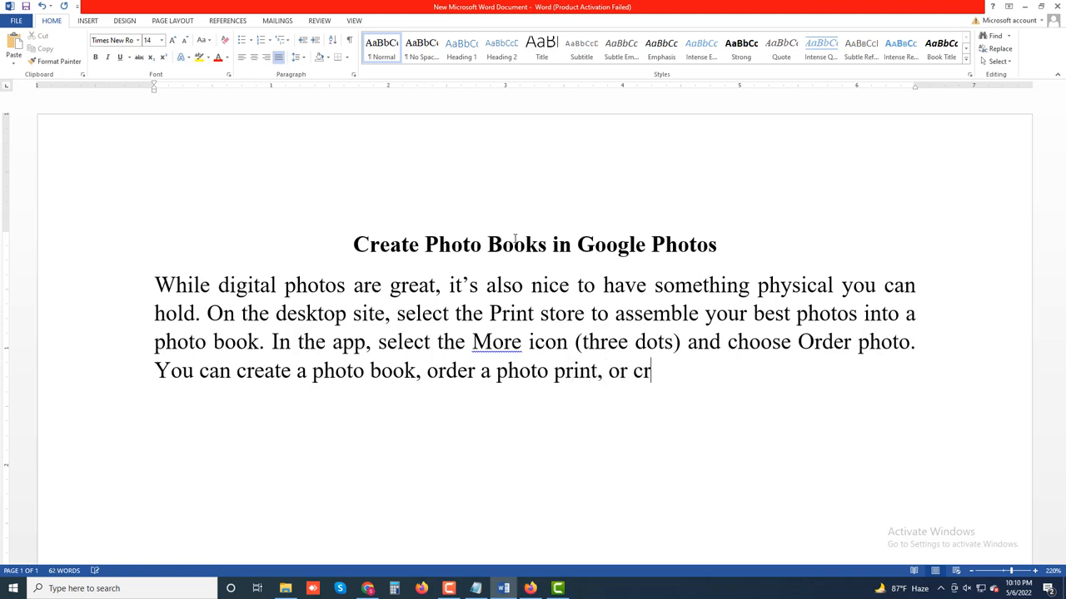
{"action": "type", "text": "eate a"}
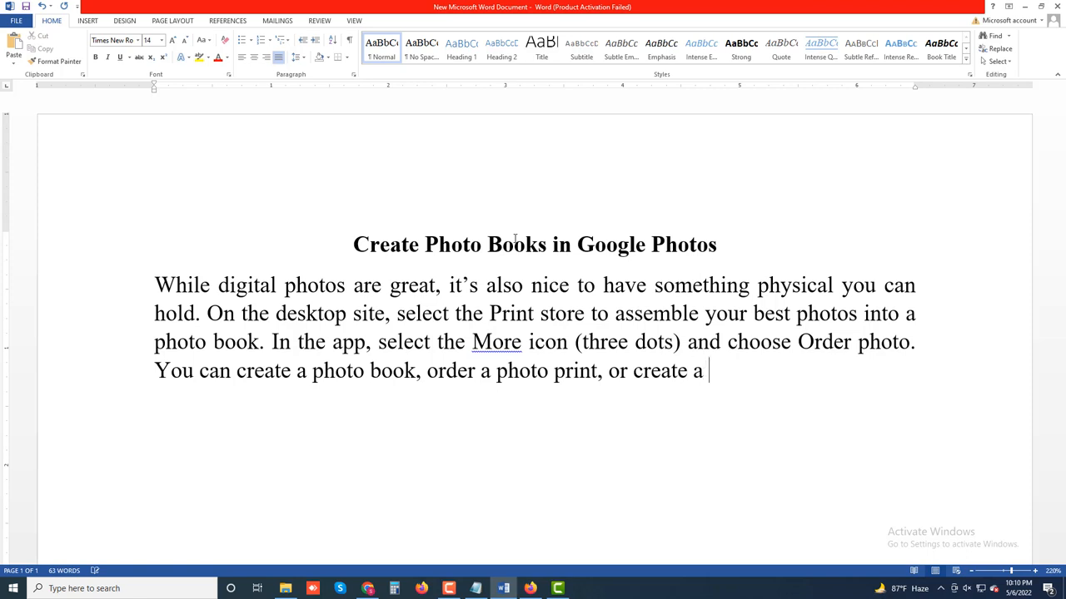
{"action": "type", "text": "canvas"}
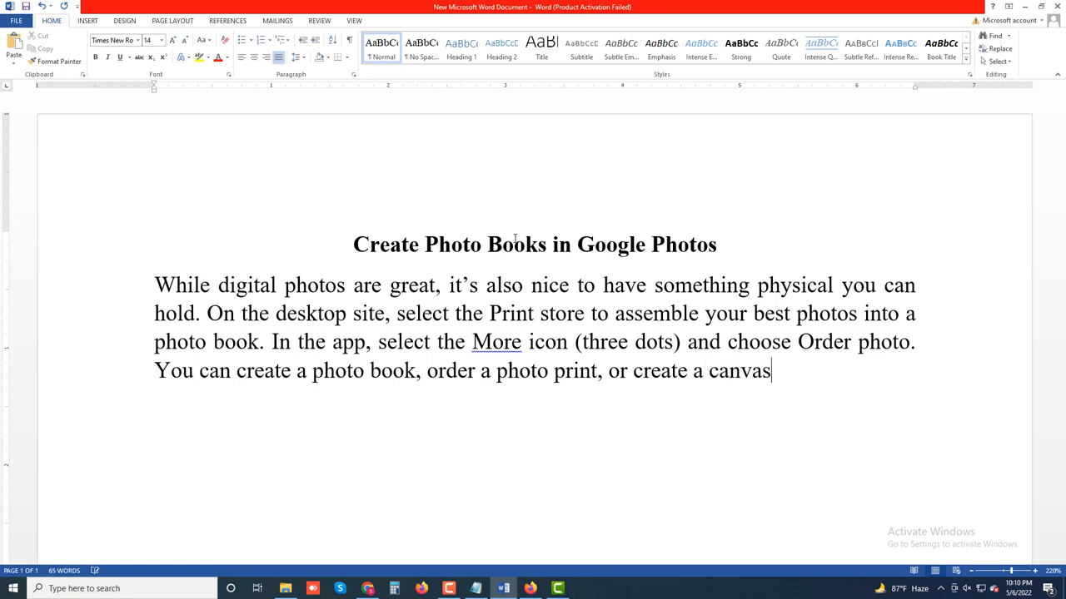
{"action": "type", "text": "print of"}
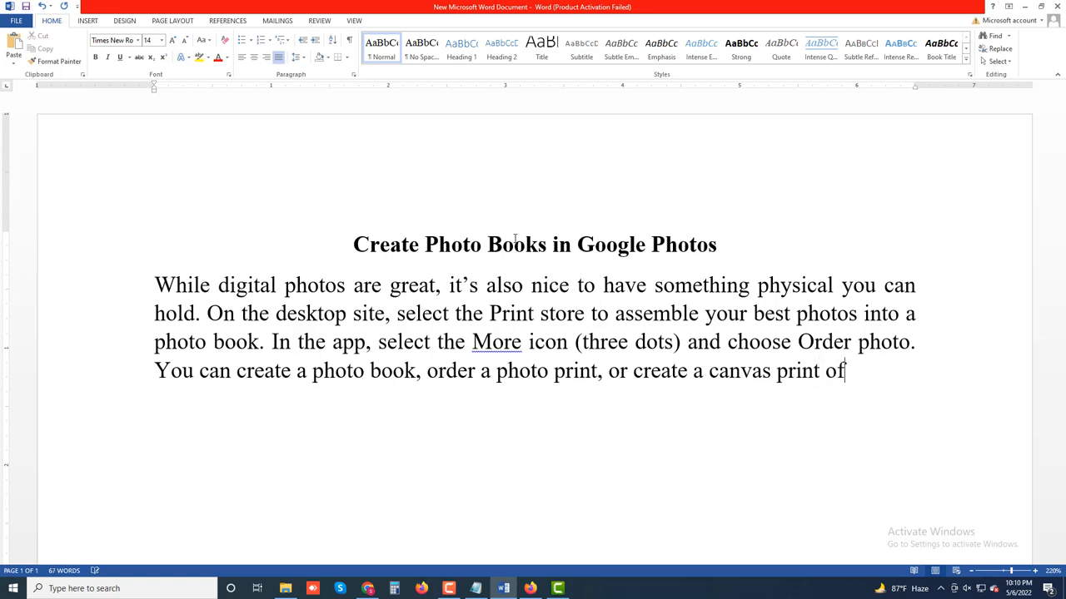
{"action": "type", "text": "the"}
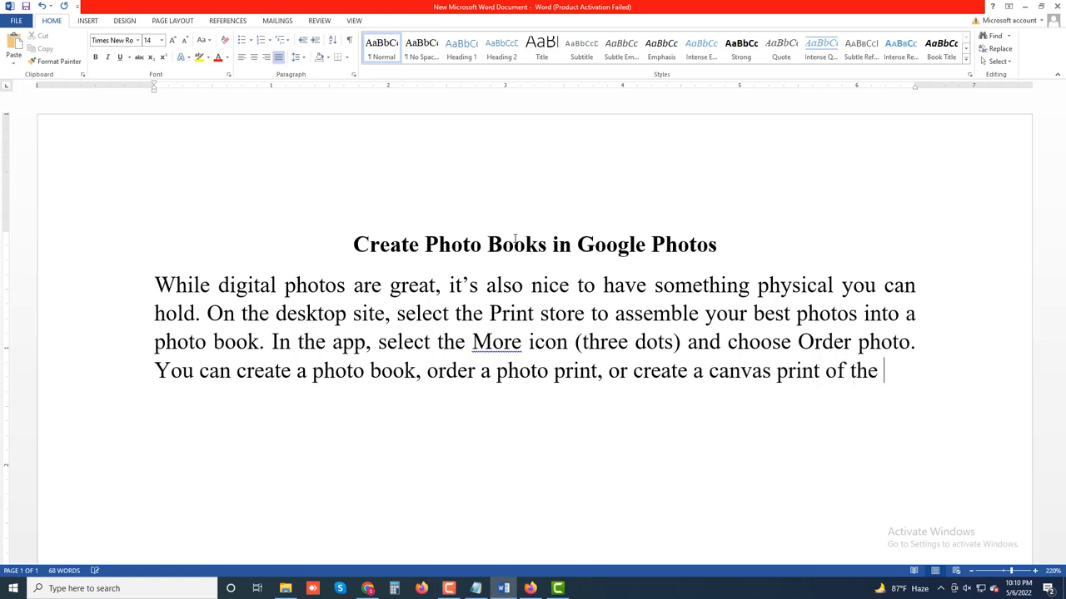
{"action": "type", "text": "photo"}
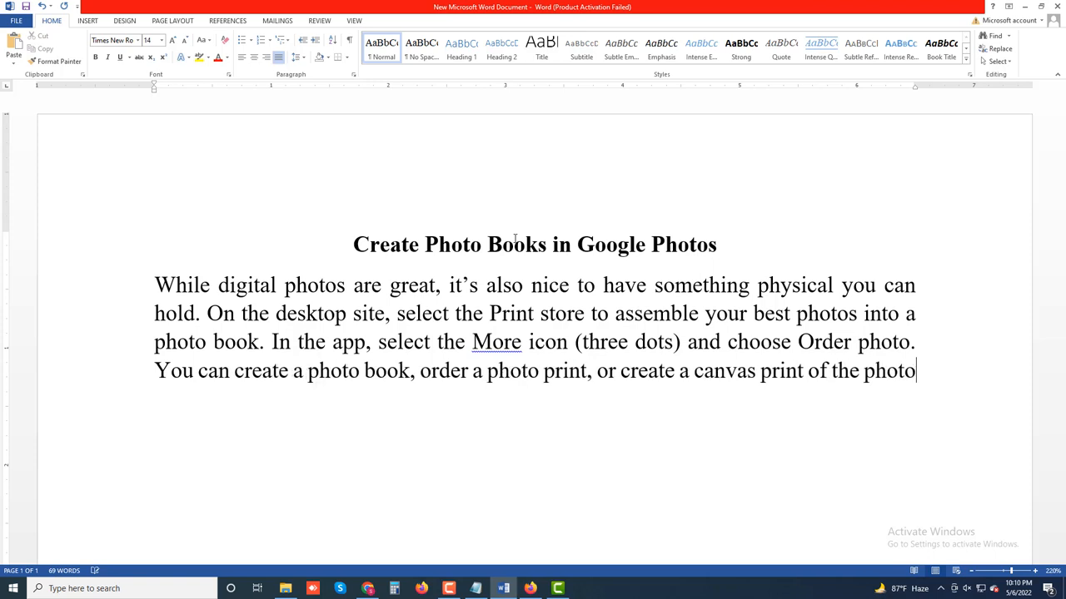
{"action": "type", "text": ". T"}
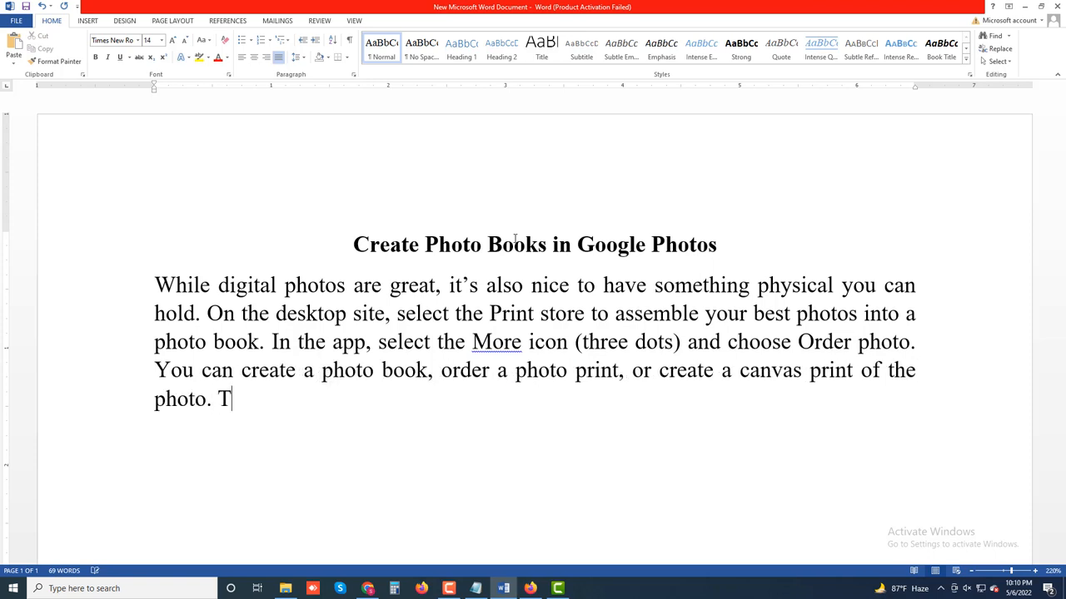
Type 'These make excellent gifts, especially for parents and grandparents.' to end the paragraph.
{"action": "type", "text": "hese"}
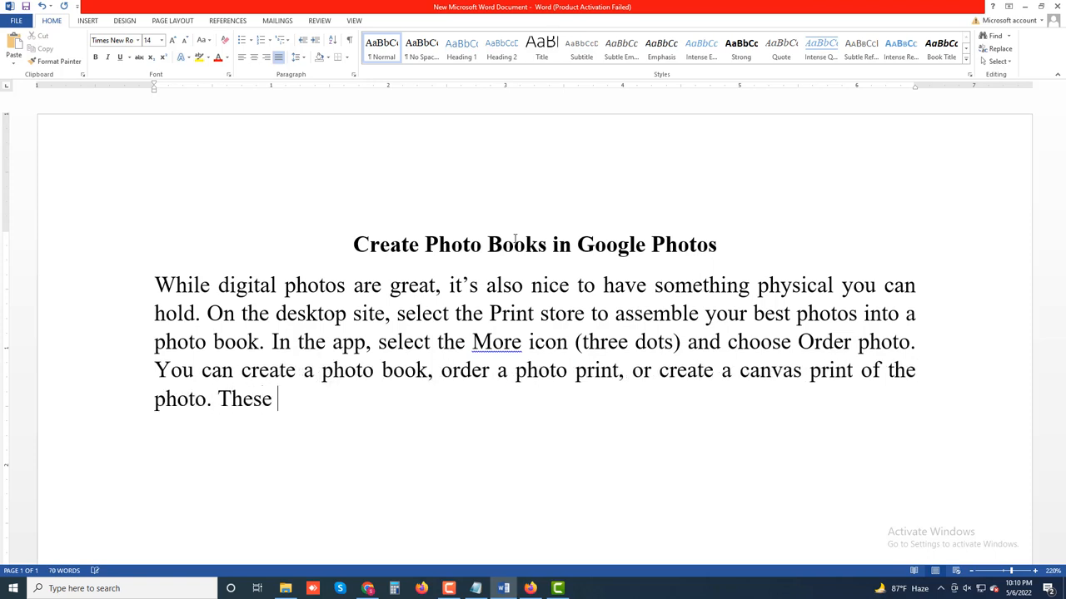
{"action": "type", "text": "make"}
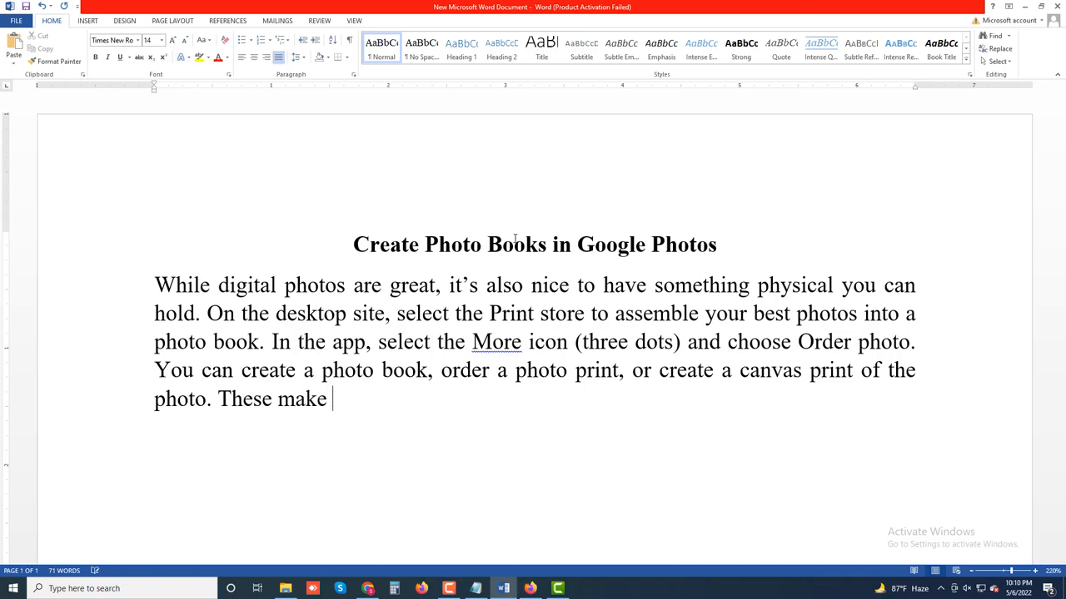
{"action": "type", "text": "exce"}
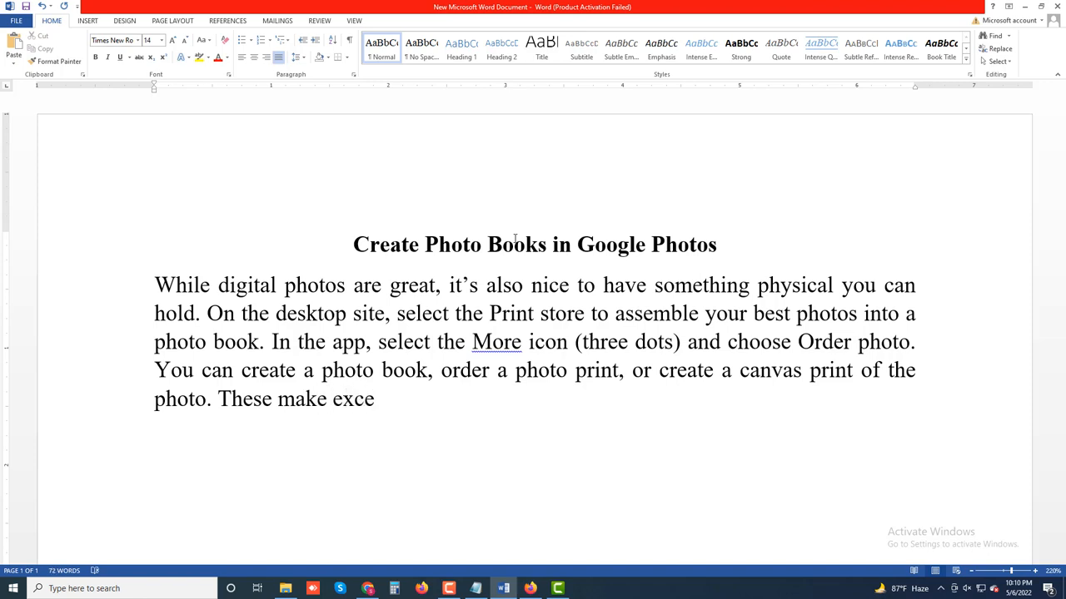
{"action": "type", "text": "llent"}
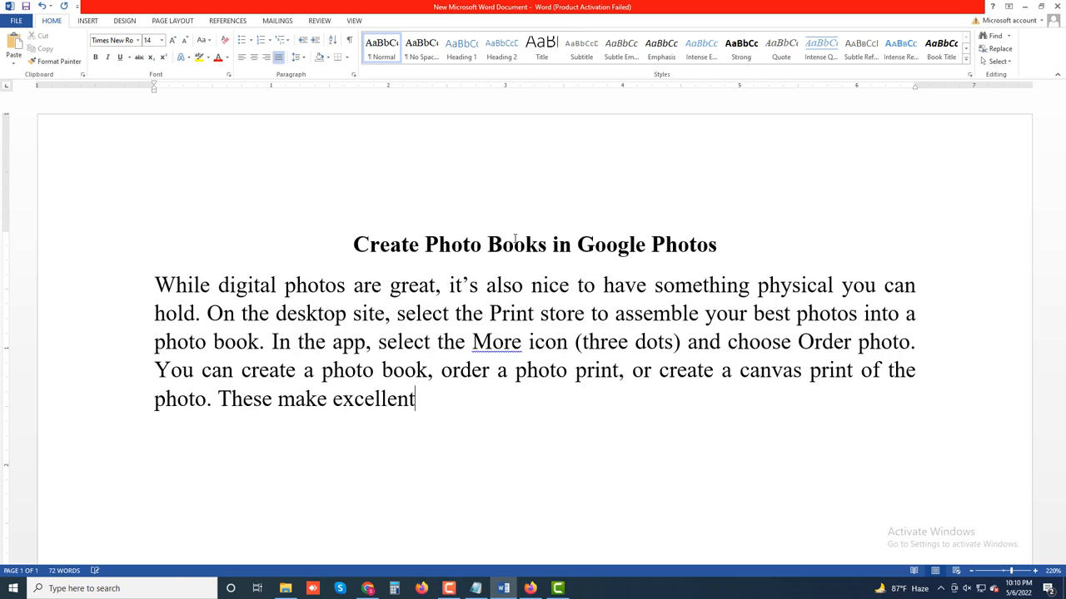
{"action": "type", "text": "gifts"}
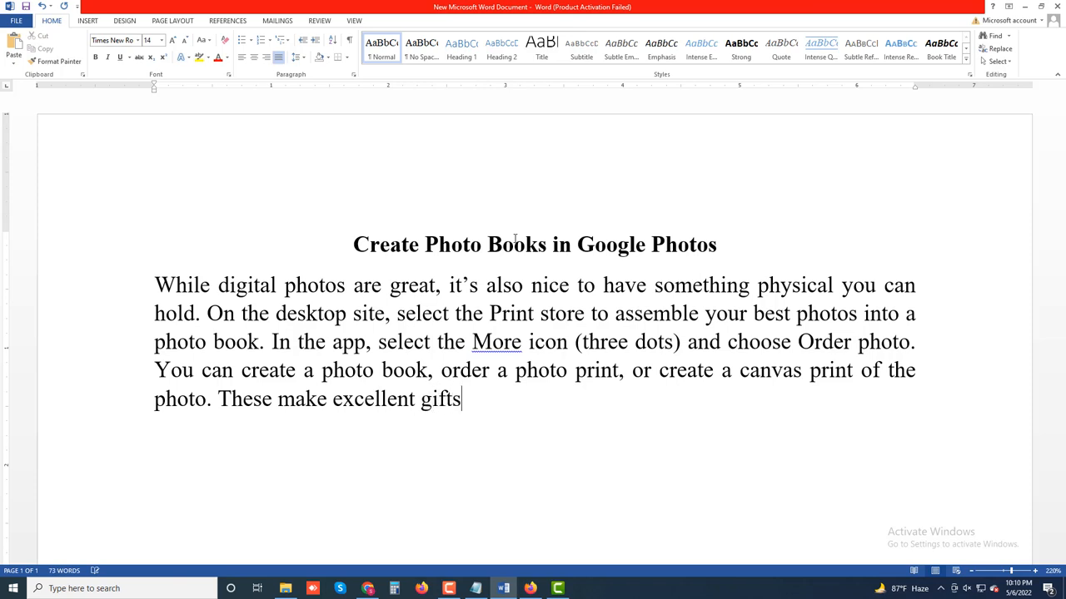
{"action": "type", "text": ", especially for par"}
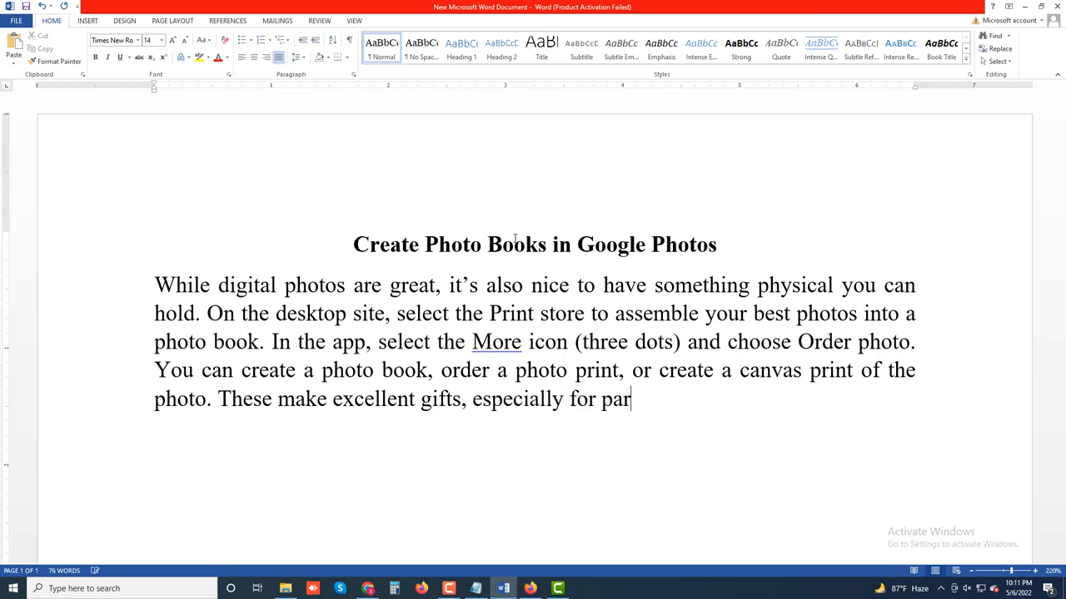
{"action": "type", "text": "ents"}
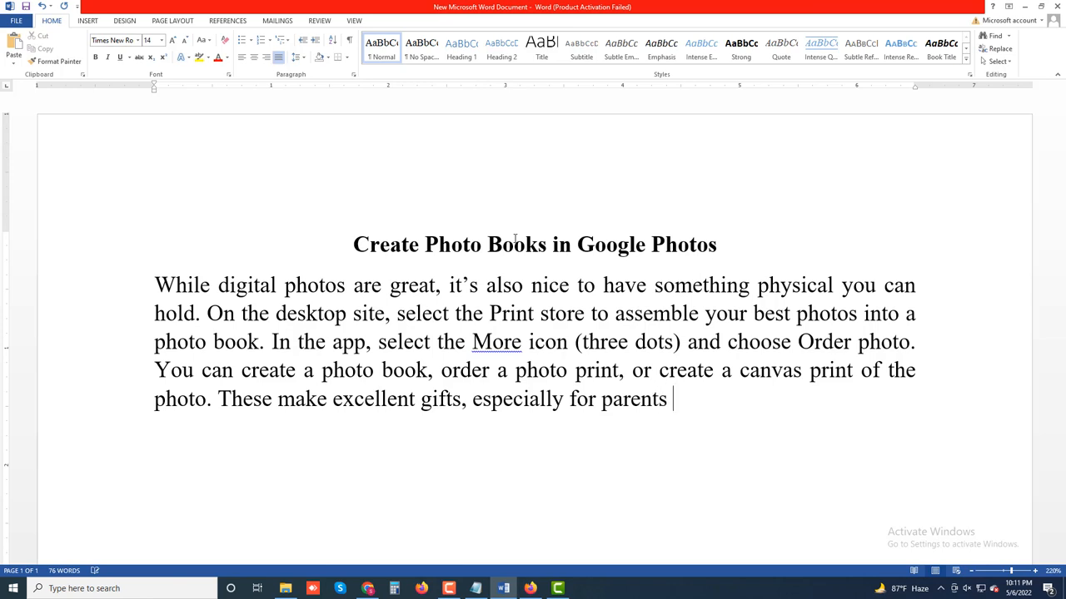
{"action": "type", "text": "an"}
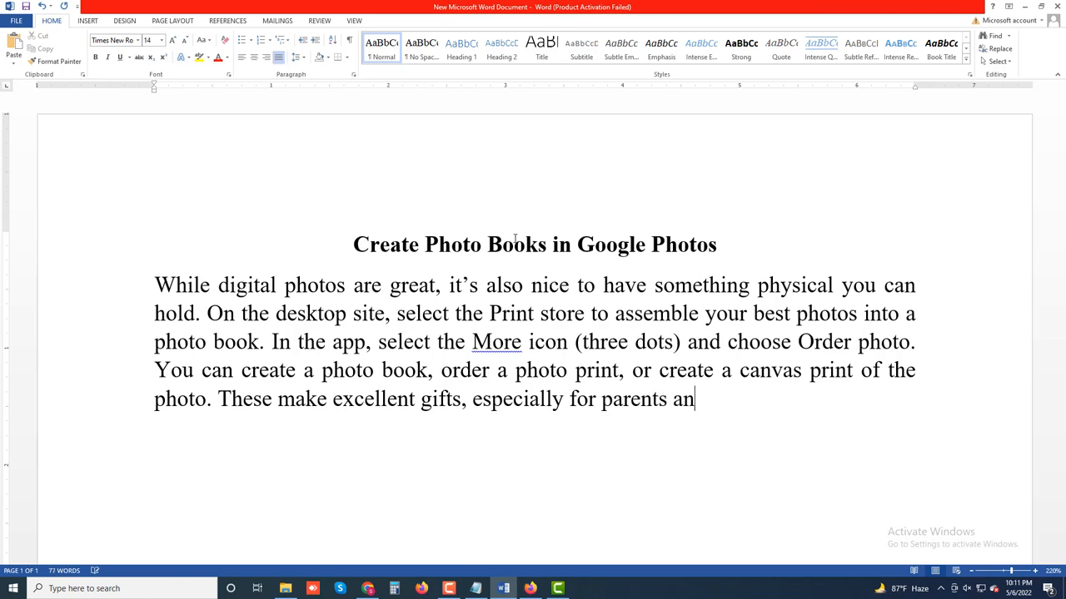
{"action": "type", "text": "d gra"}
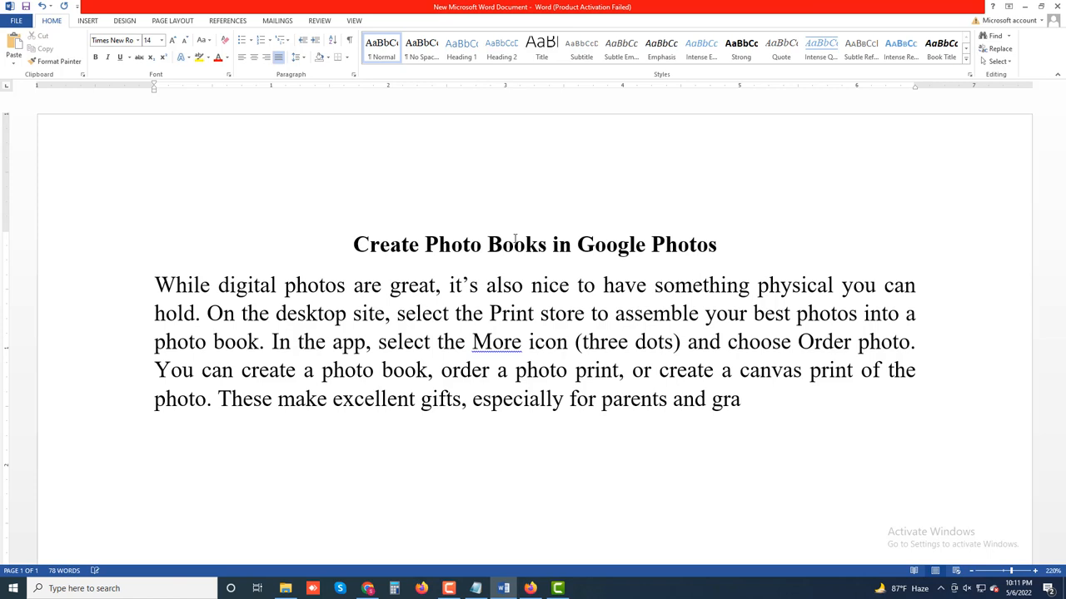
{"action": "type", "text": "ndparent"}
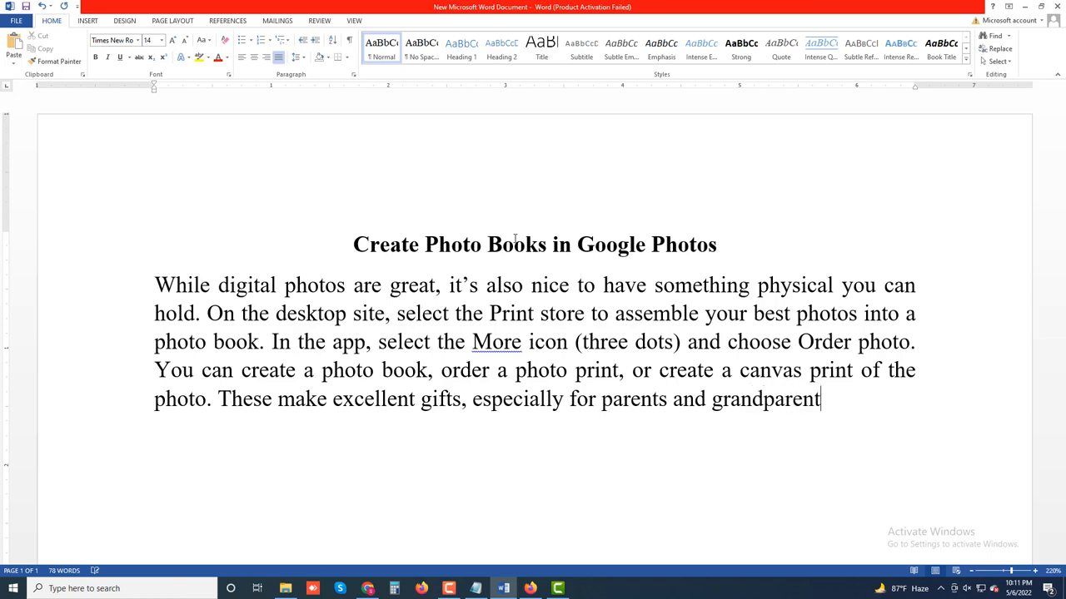
{"action": "type", "text": "s."}
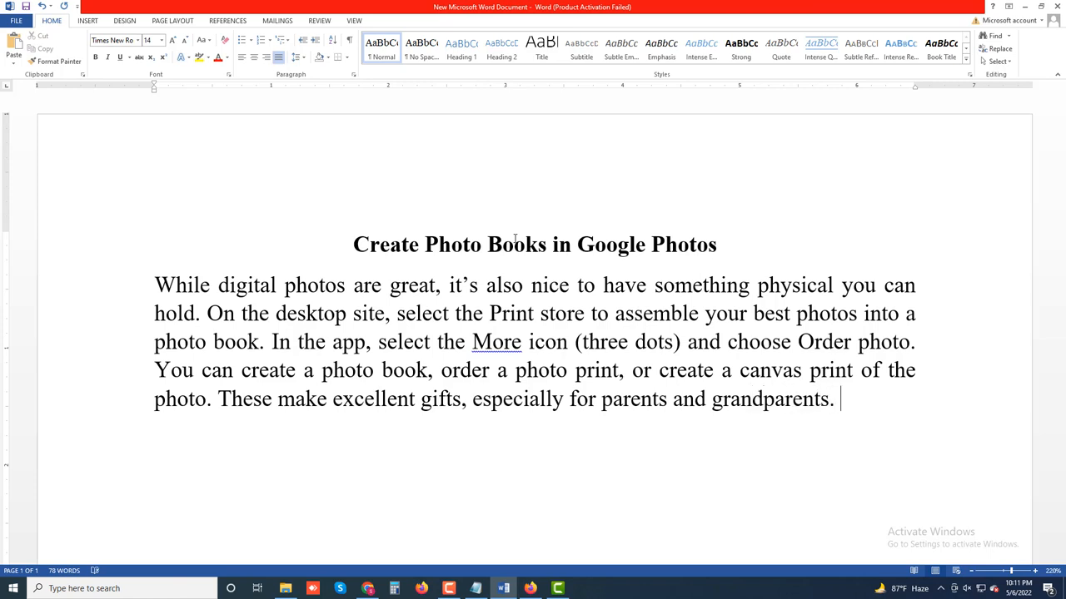